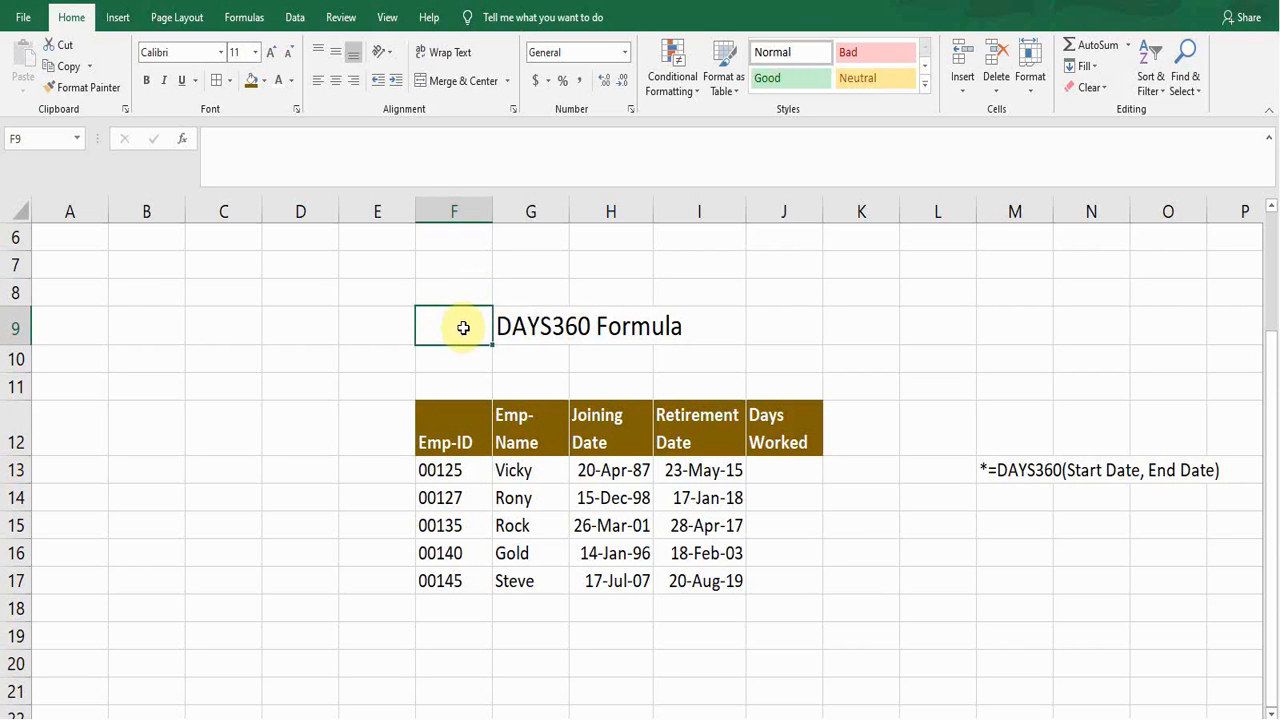
# Point out the DAYS360 Formula title and the employee table's columns.
pyautogui.click(530, 327)
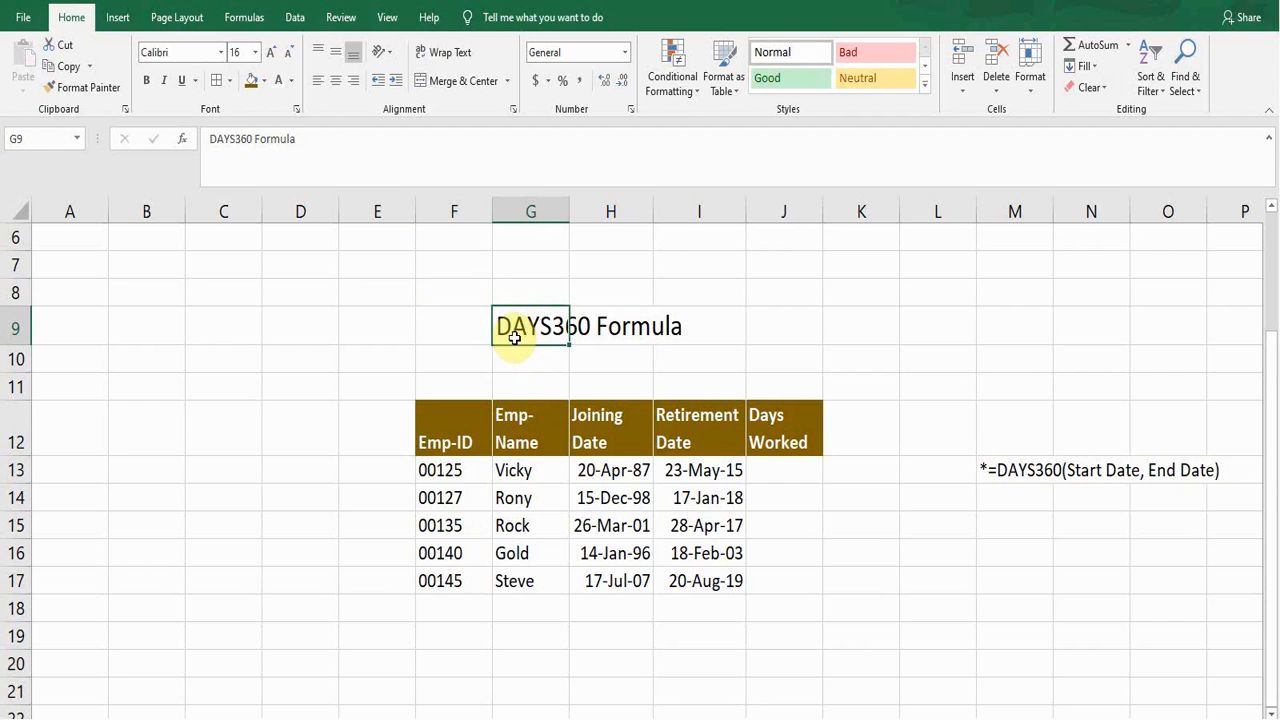
pyautogui.click(454, 428)
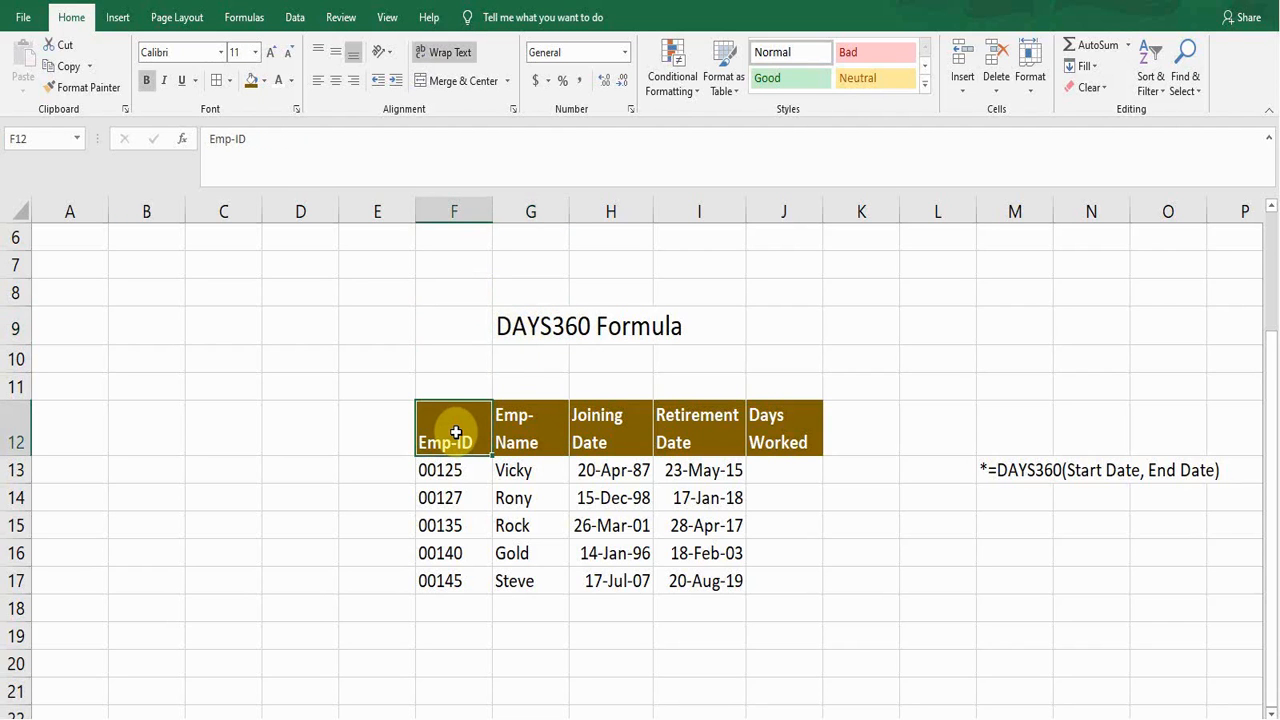
pyautogui.click(530, 428)
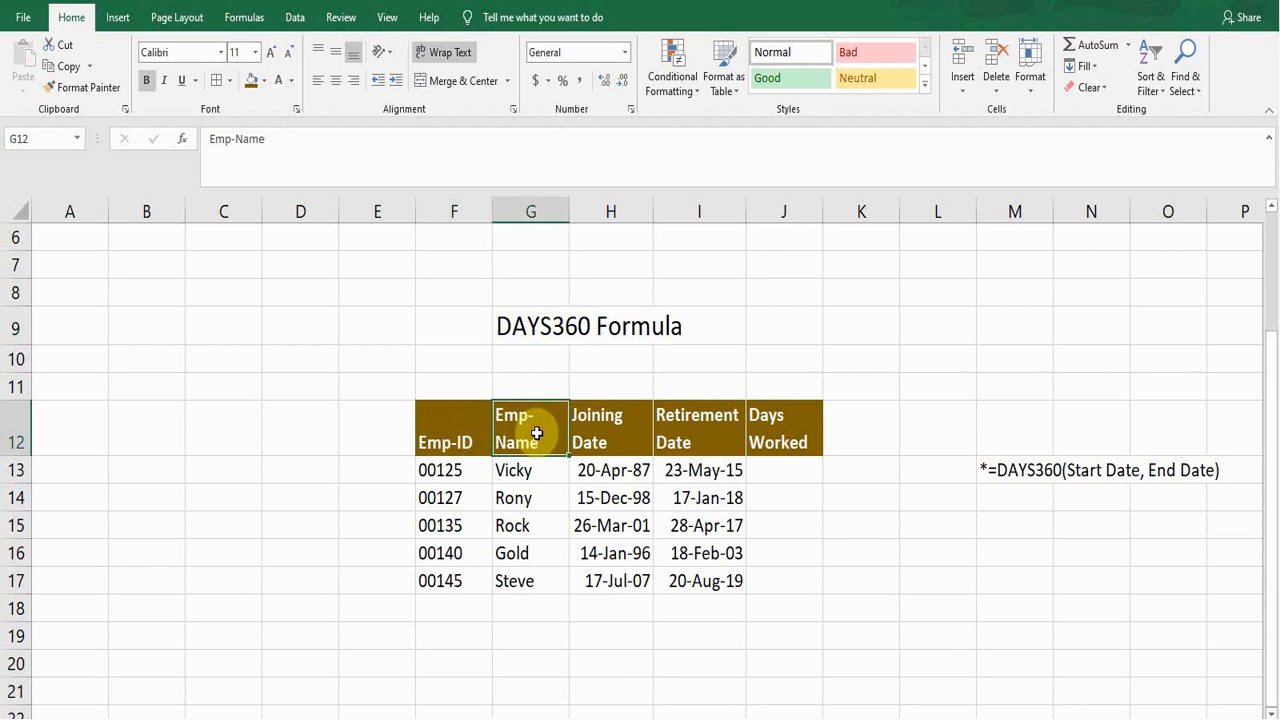
pyautogui.click(697, 428)
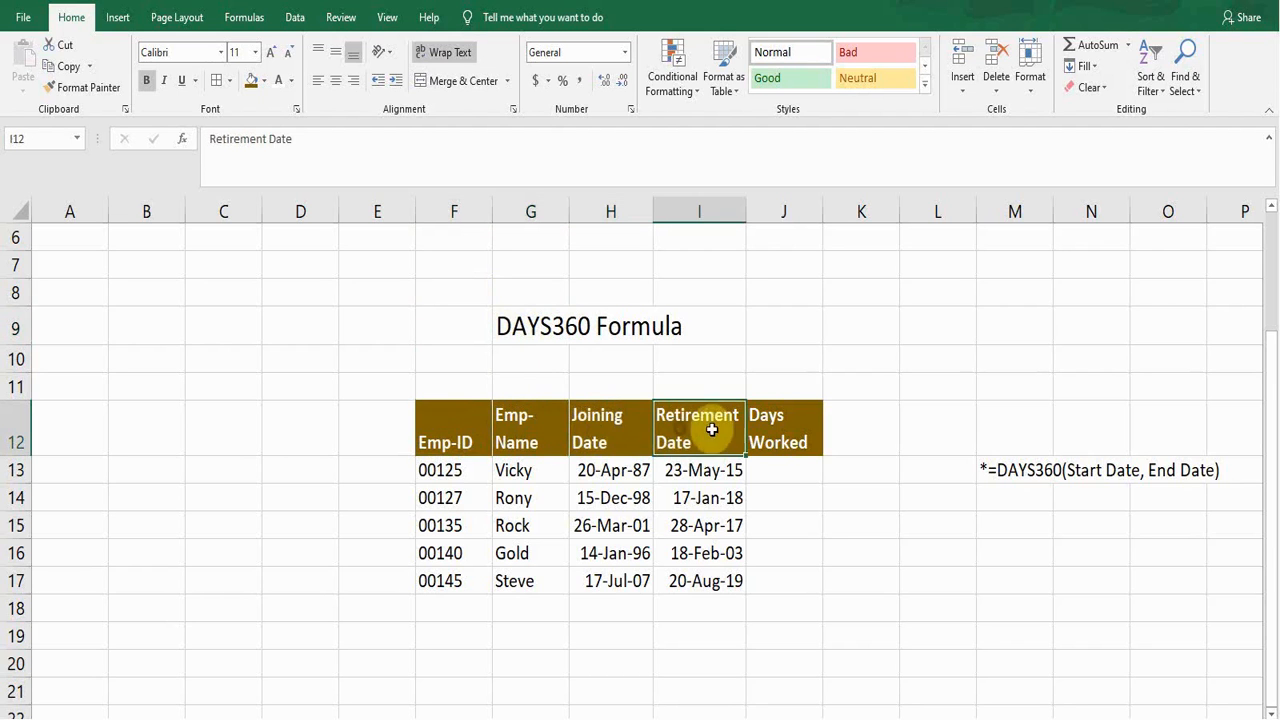
pyautogui.click(783, 428)
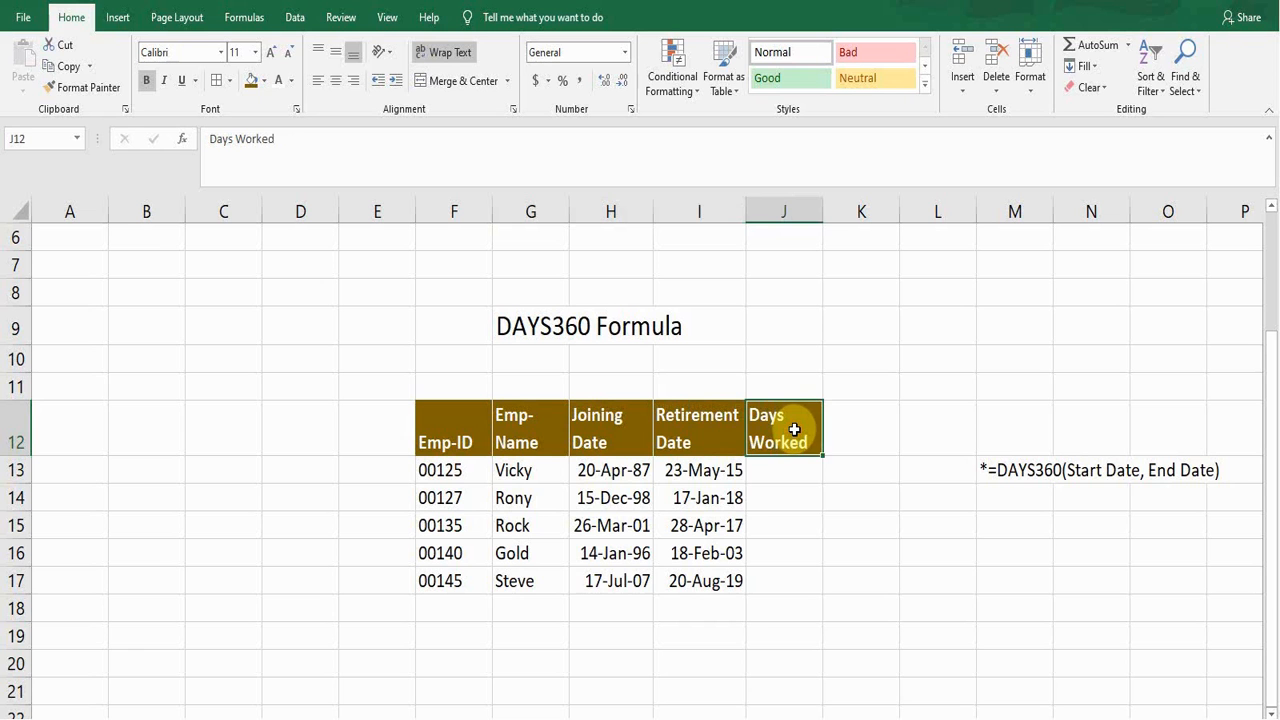
pyautogui.click(613, 470)
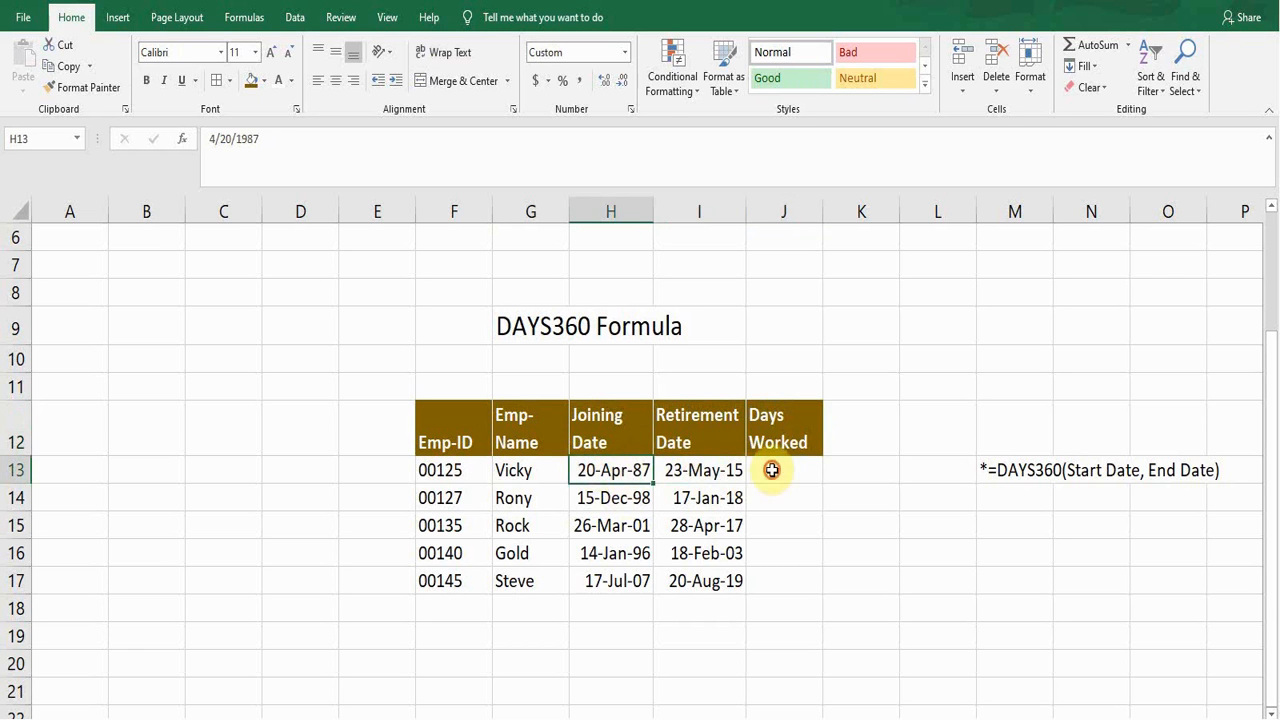
# Enter =DAYS360(H13,I13) in J13, giving 10113 days for the first employee.
pyautogui.click(783, 470)
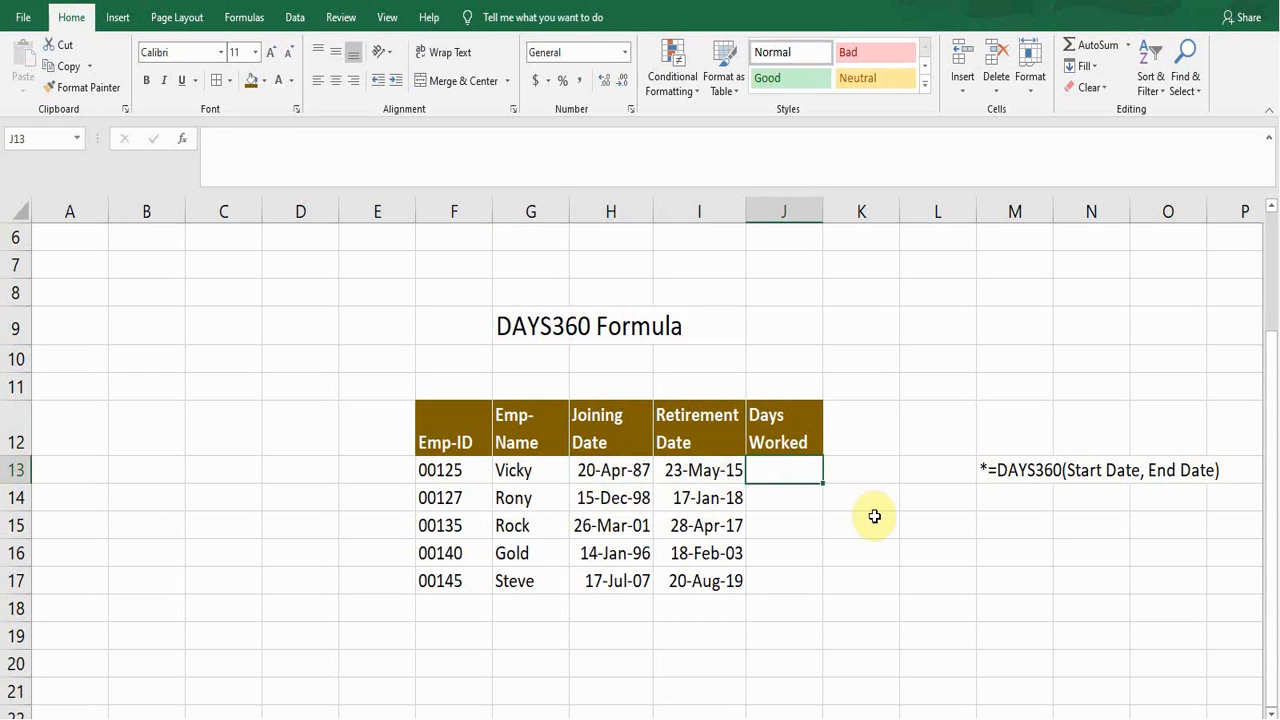
pyautogui.write('=')
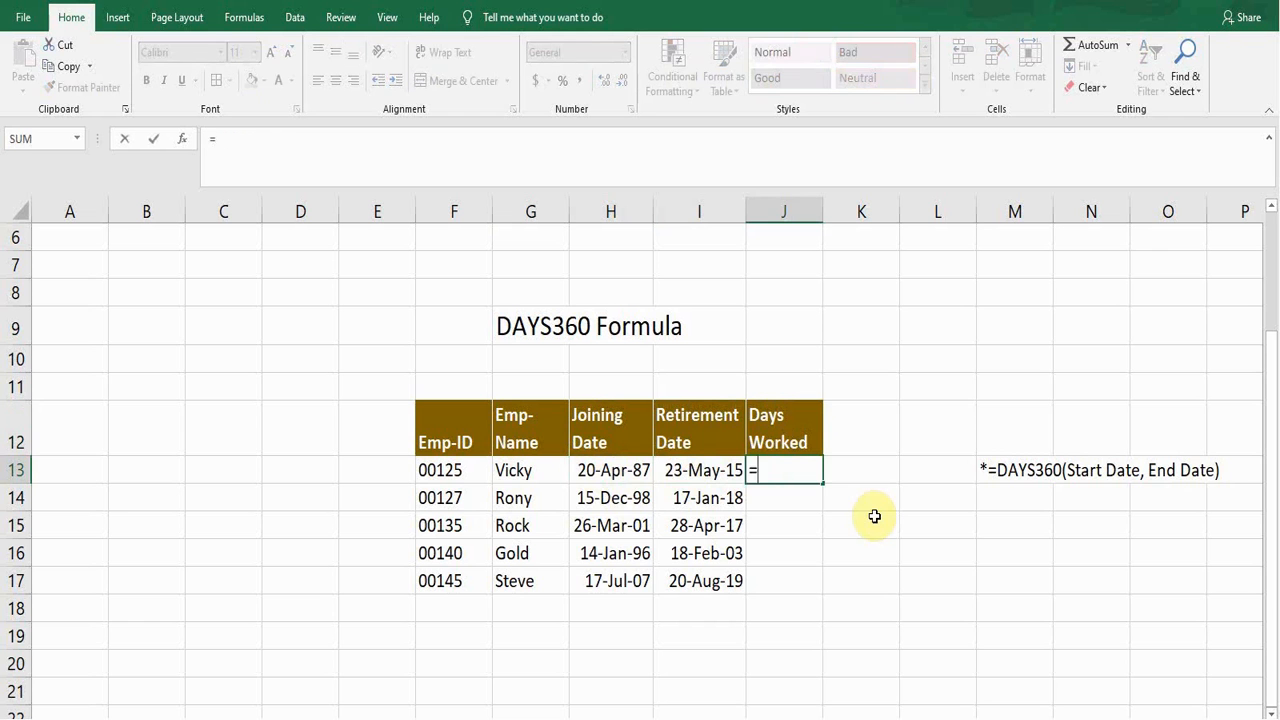
pyautogui.write('days')
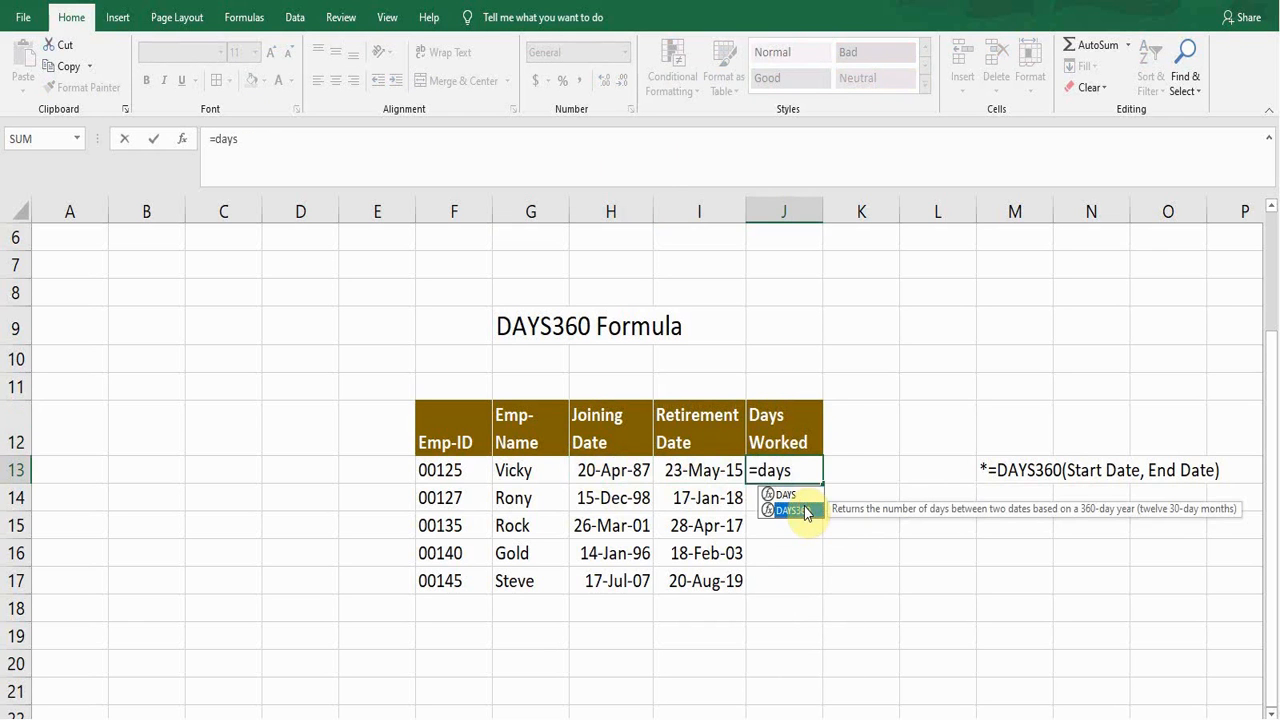
pyautogui.press('Tab')
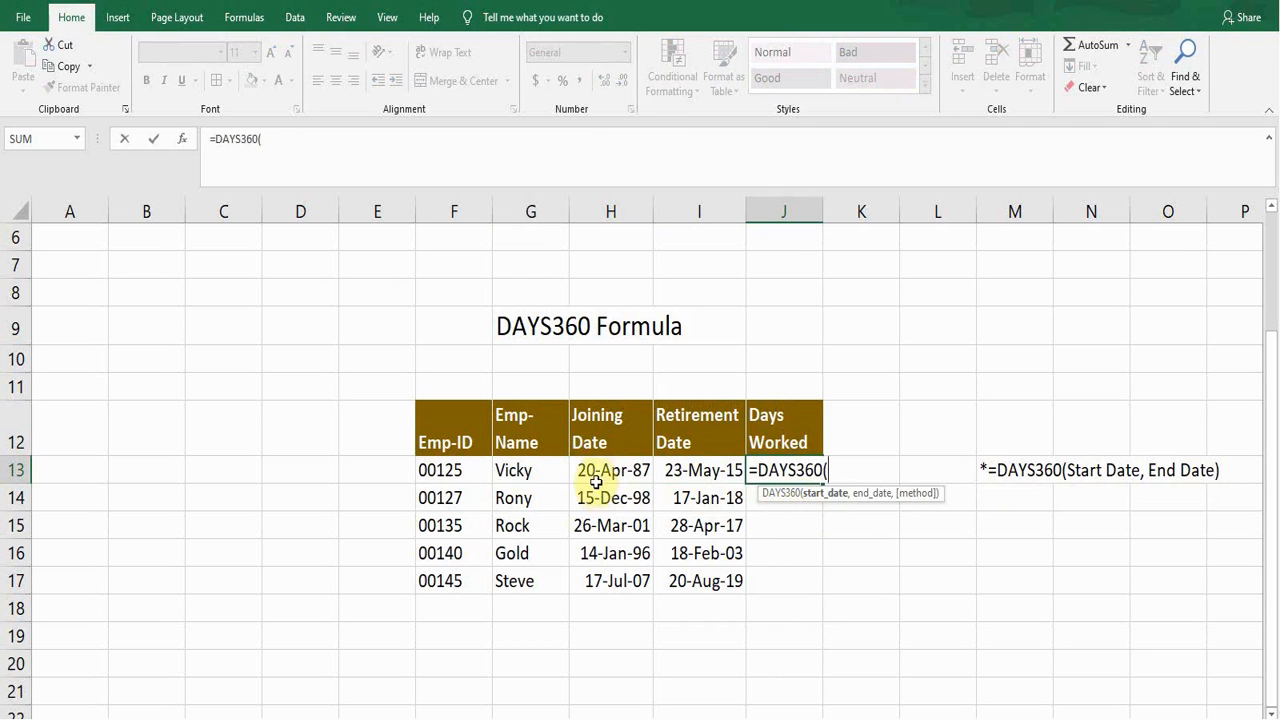
pyautogui.click(611, 470)
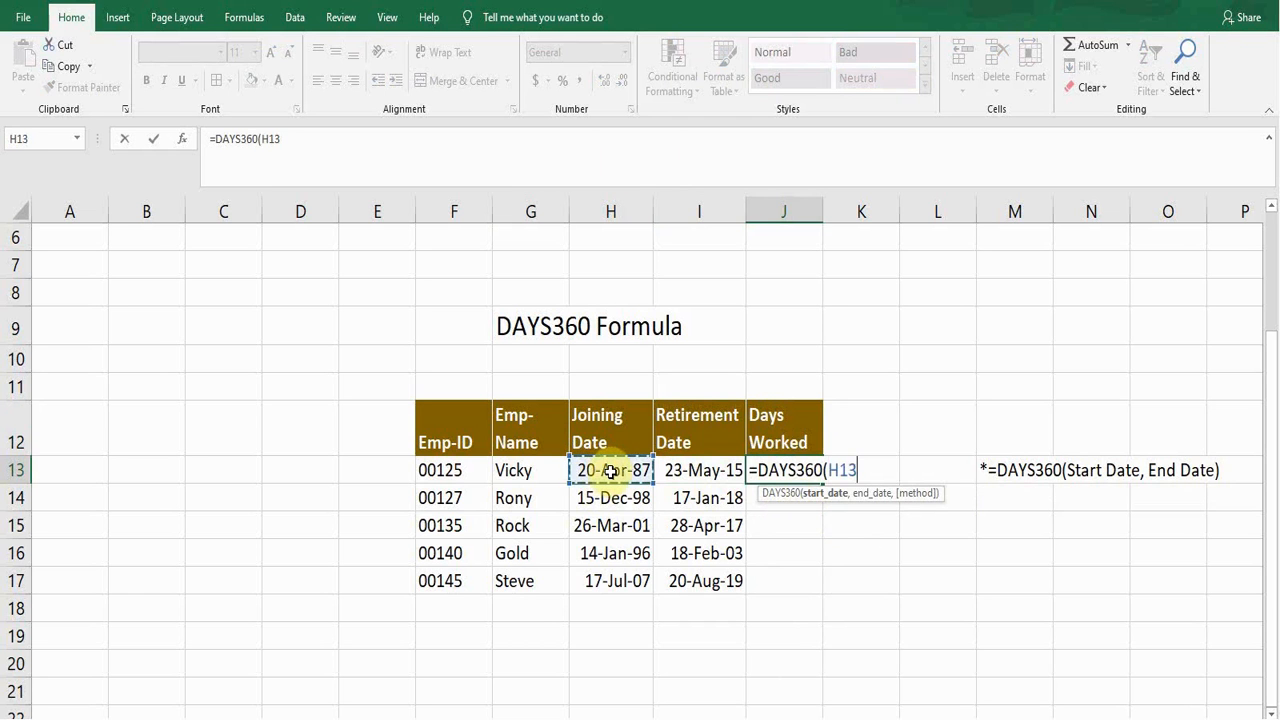
pyautogui.write(',')
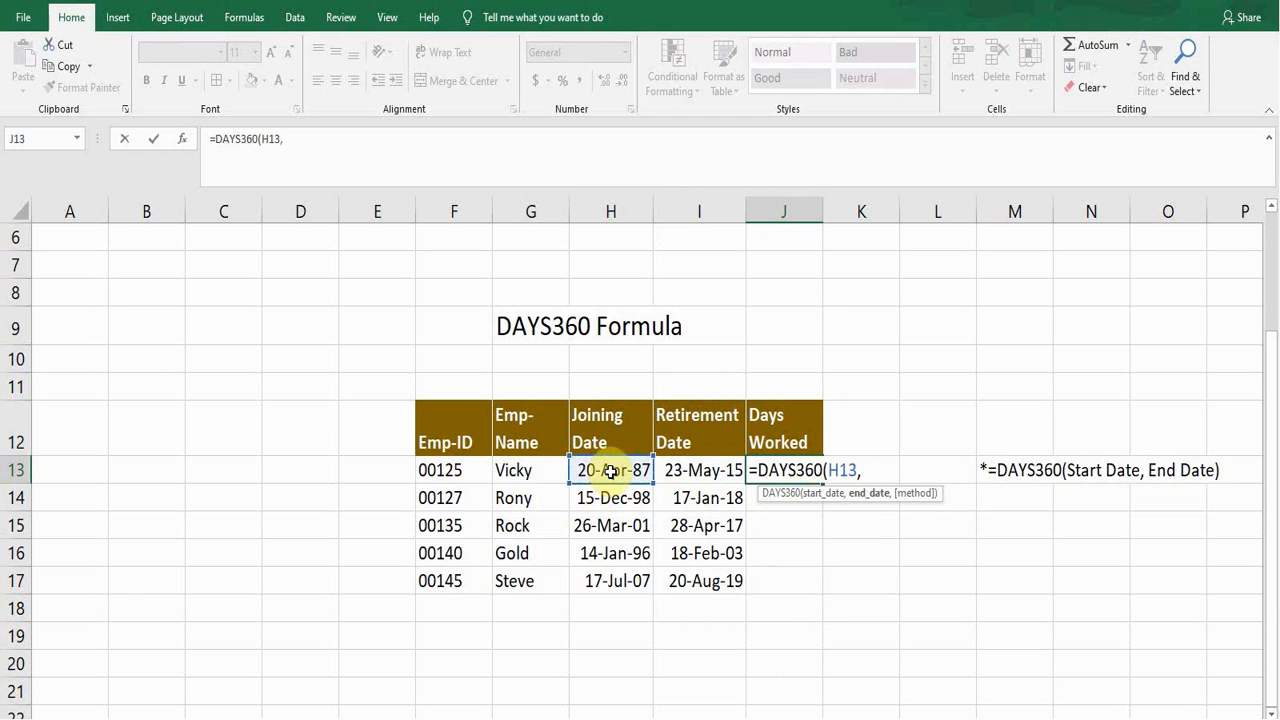
pyautogui.moveTo(703, 470)
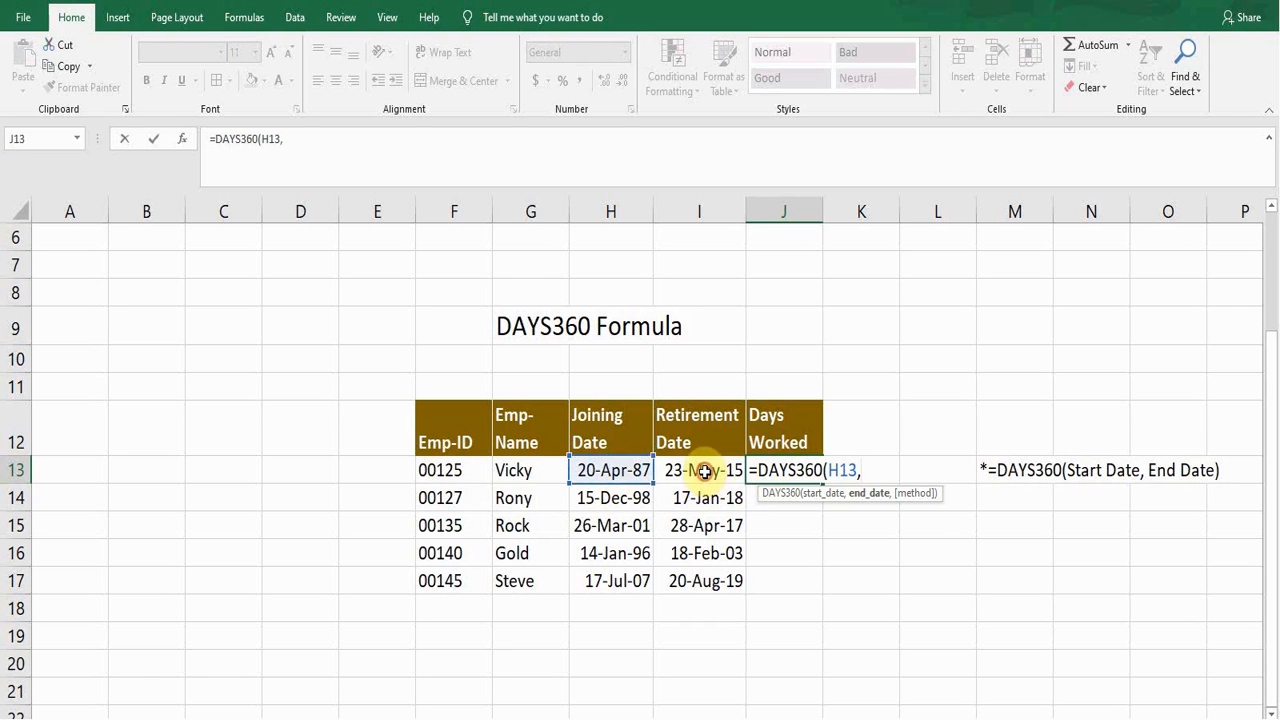
pyautogui.click(698, 470)
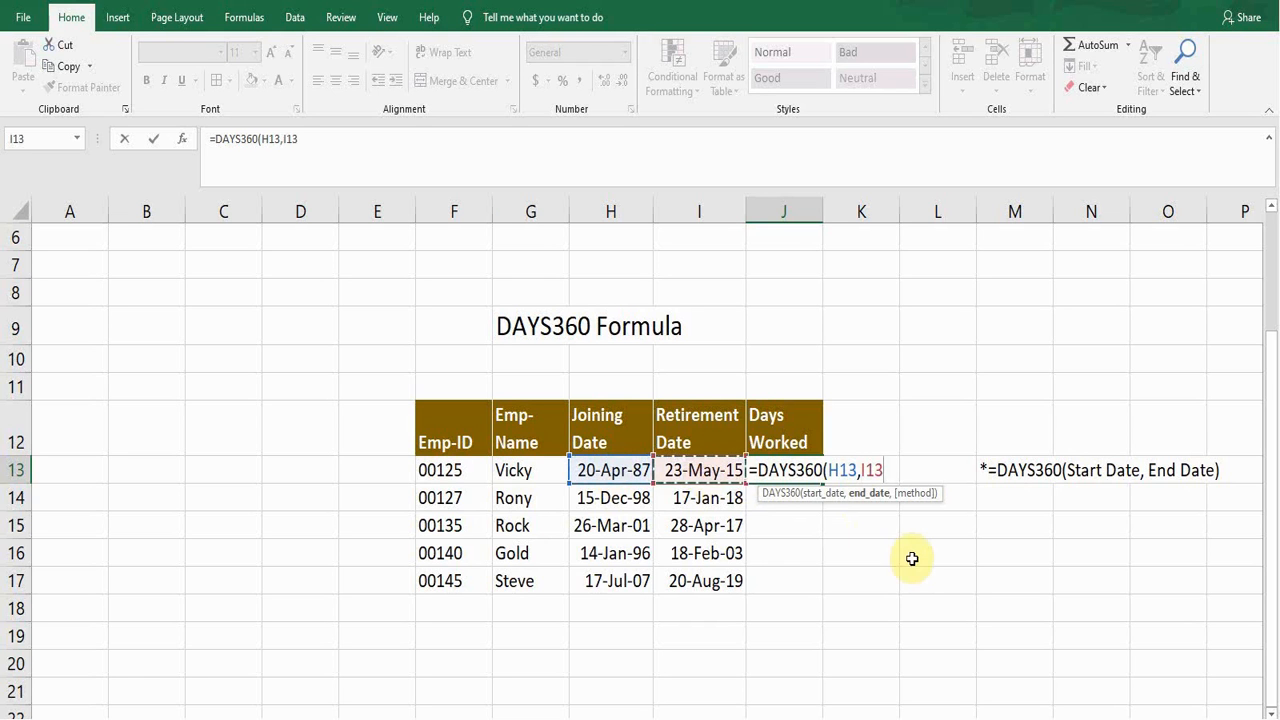
pyautogui.write(')')
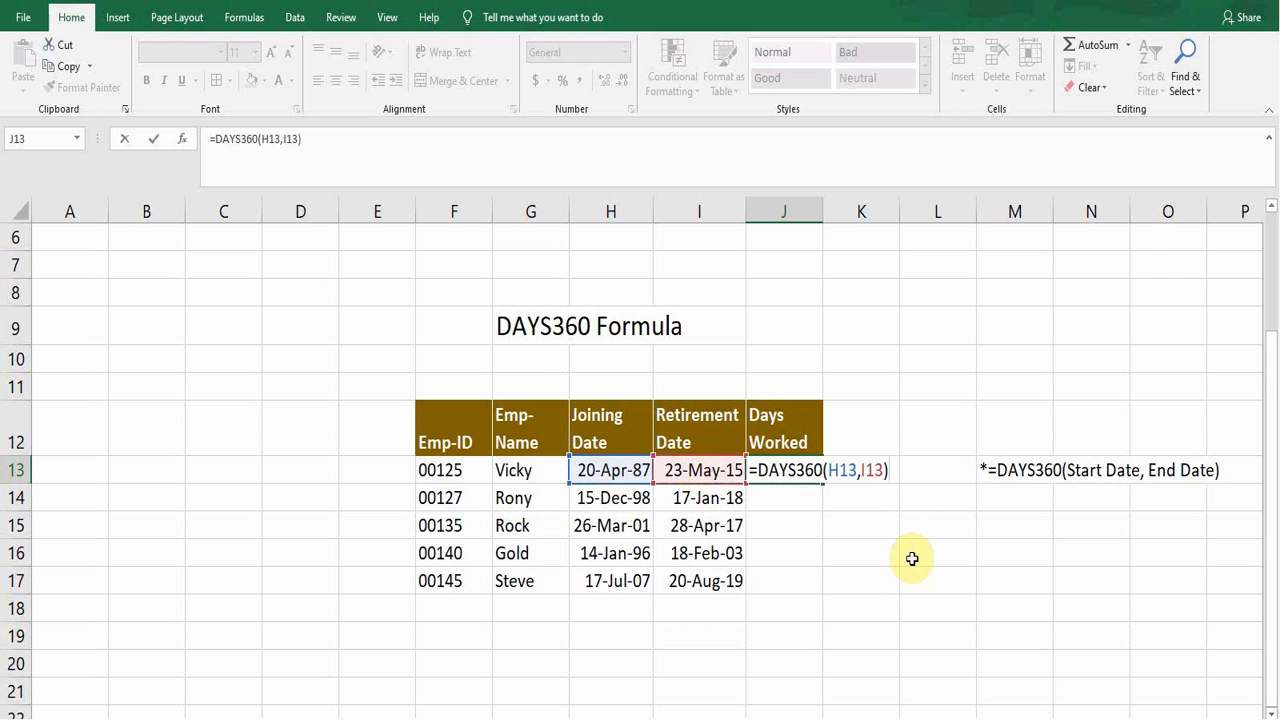
pyautogui.press('Return')
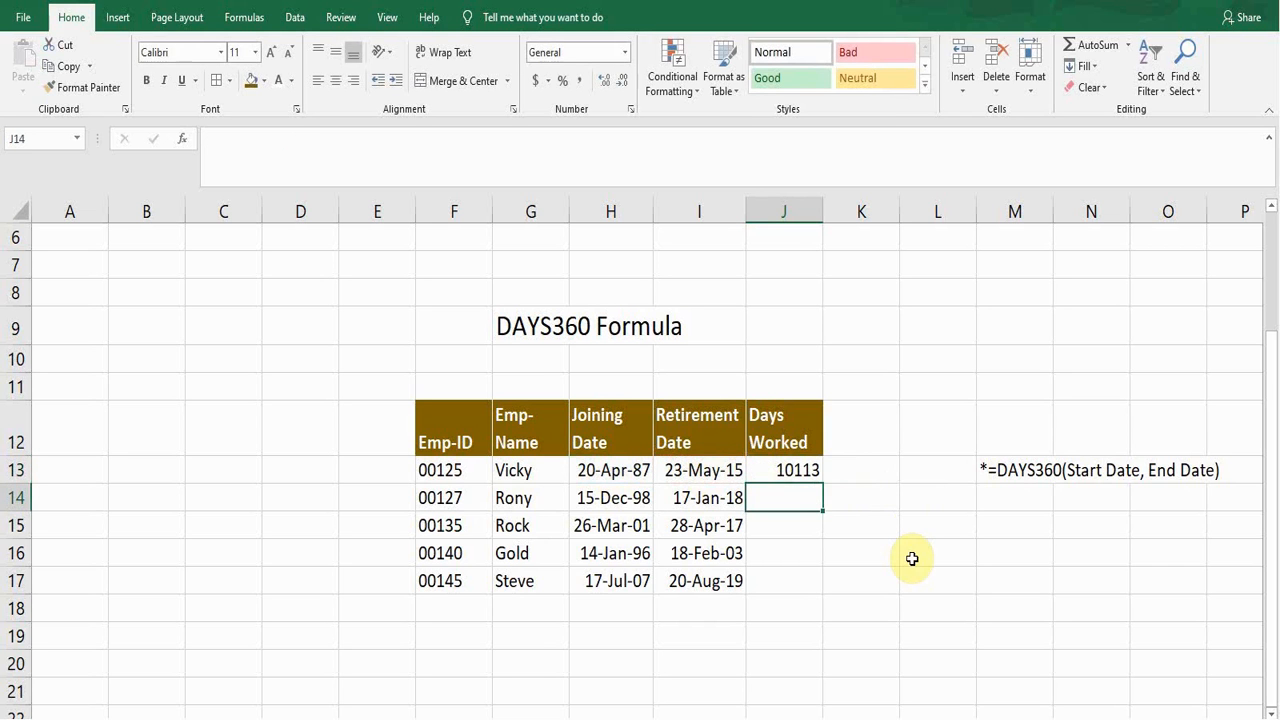
# Review J13's formula, then fill it down to J17 (6872, 5792, 2554, 4353).
pyautogui.click(784, 470)
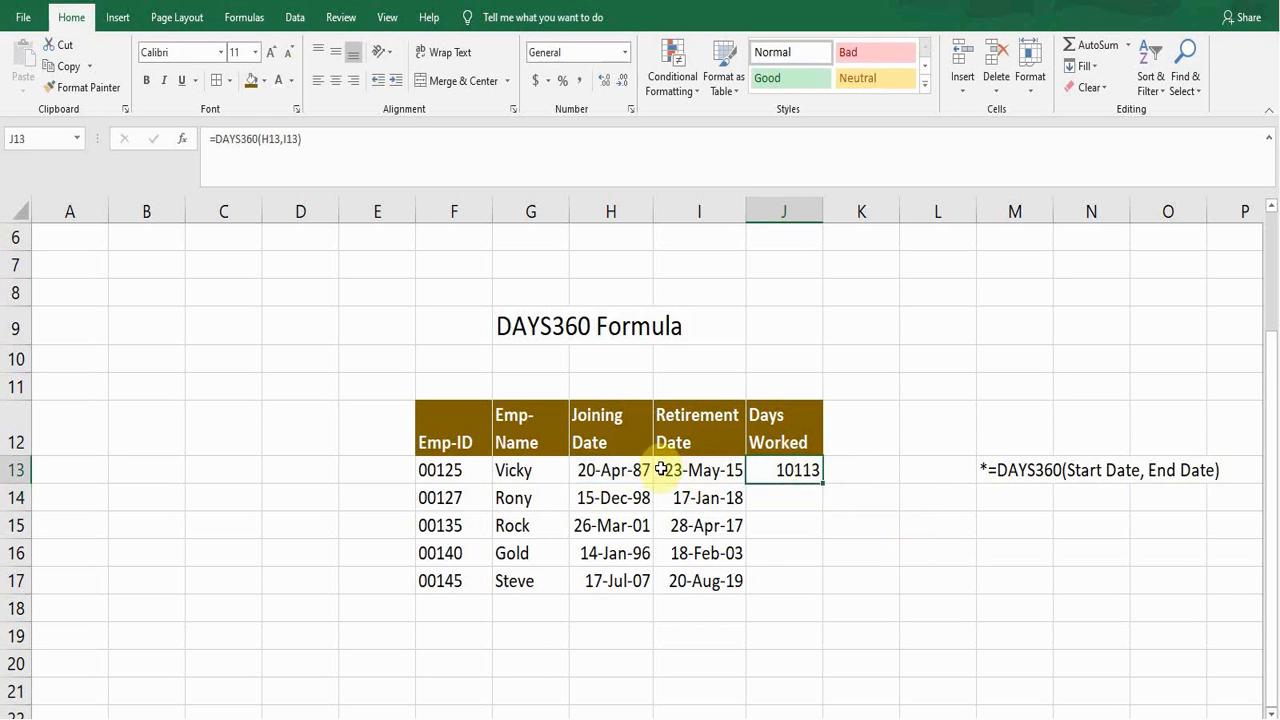
pyautogui.click(699, 470)
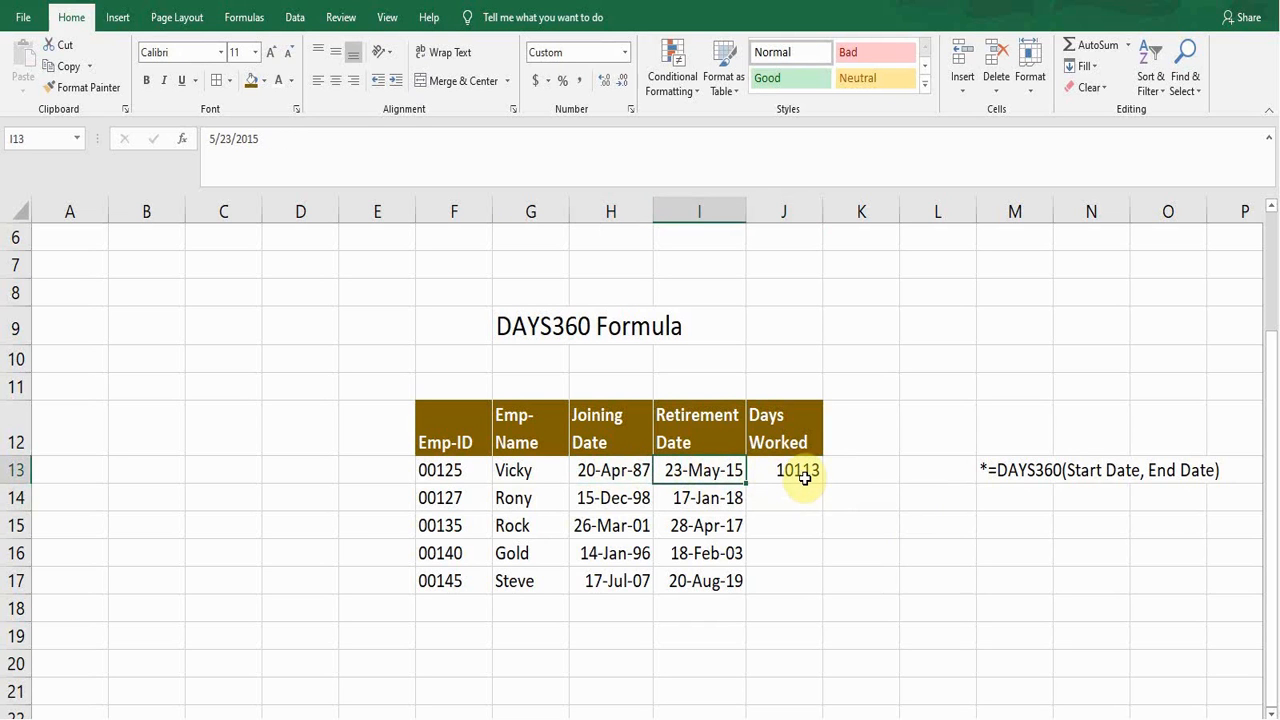
pyautogui.click(783, 470)
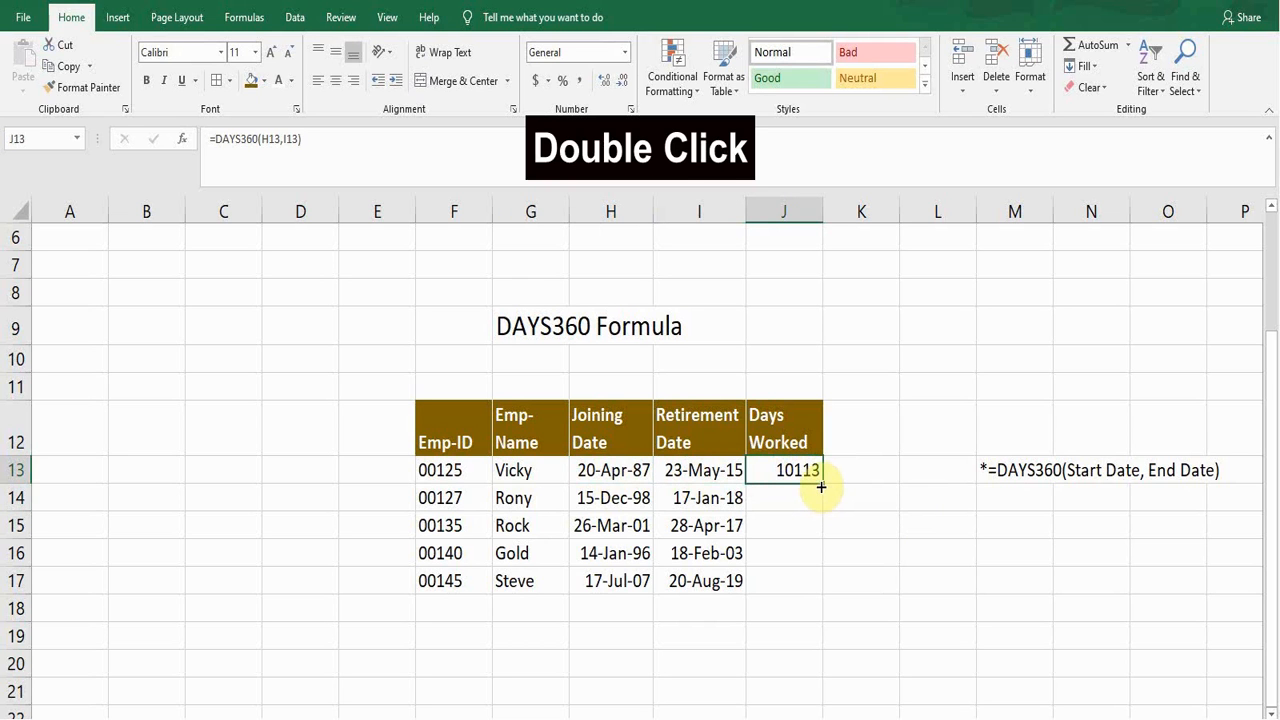
pyautogui.doubleClick(820, 488)
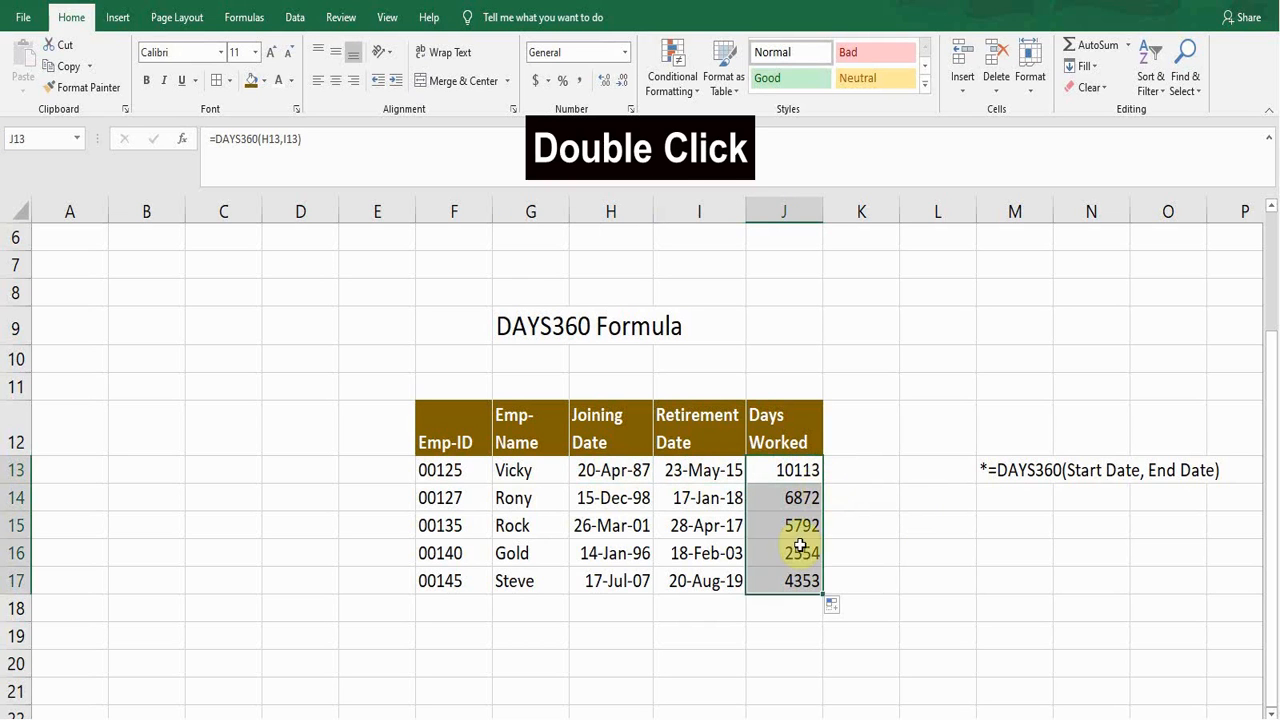
pyautogui.click(784, 497)
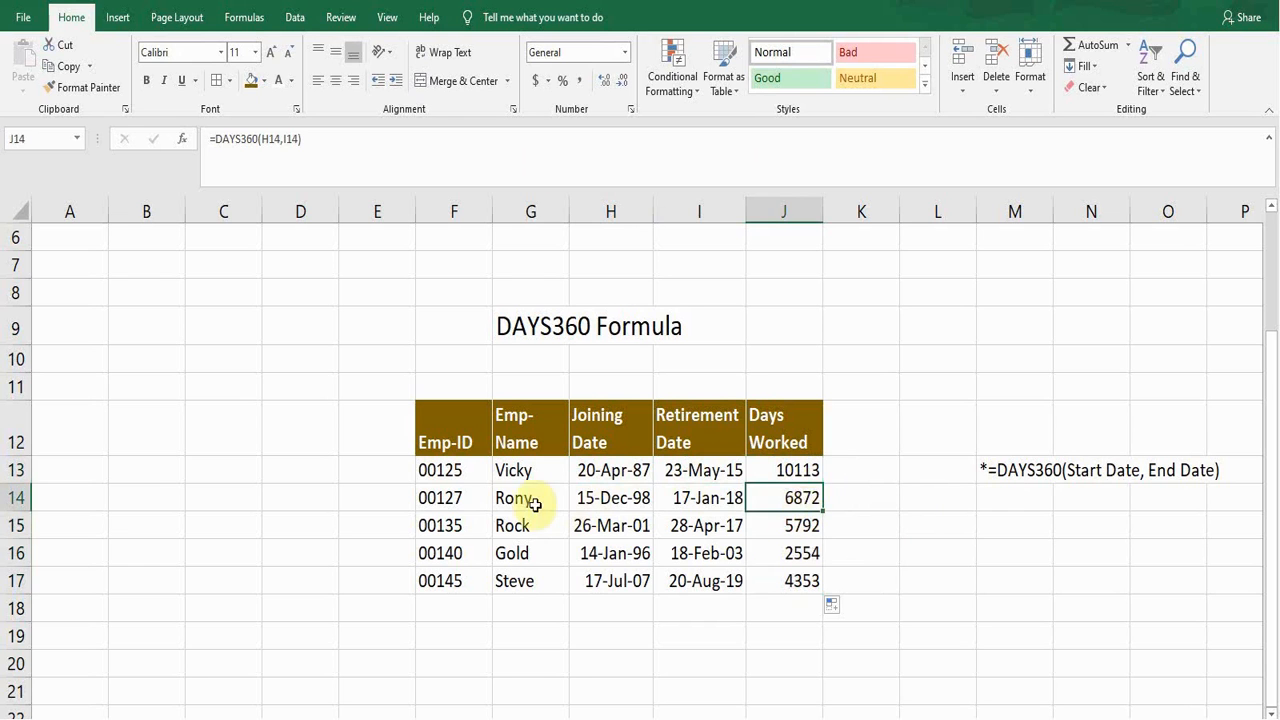
pyautogui.click(613, 497)
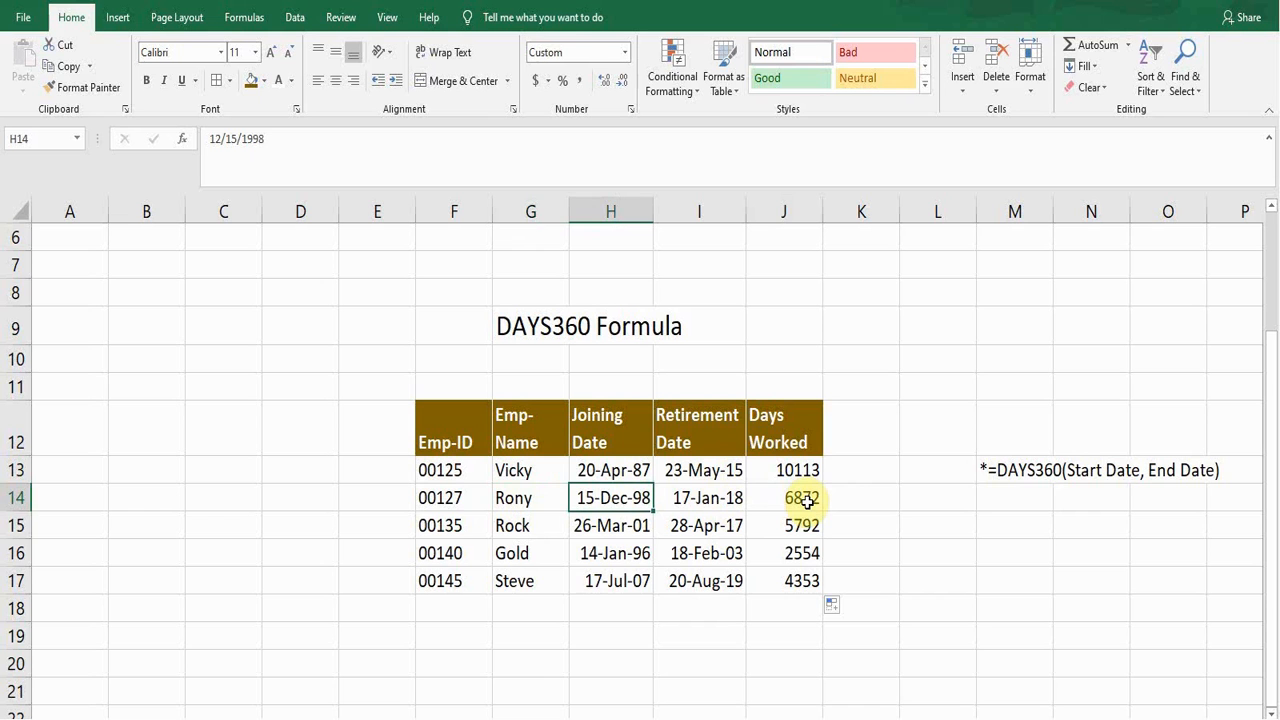
pyautogui.click(783, 525)
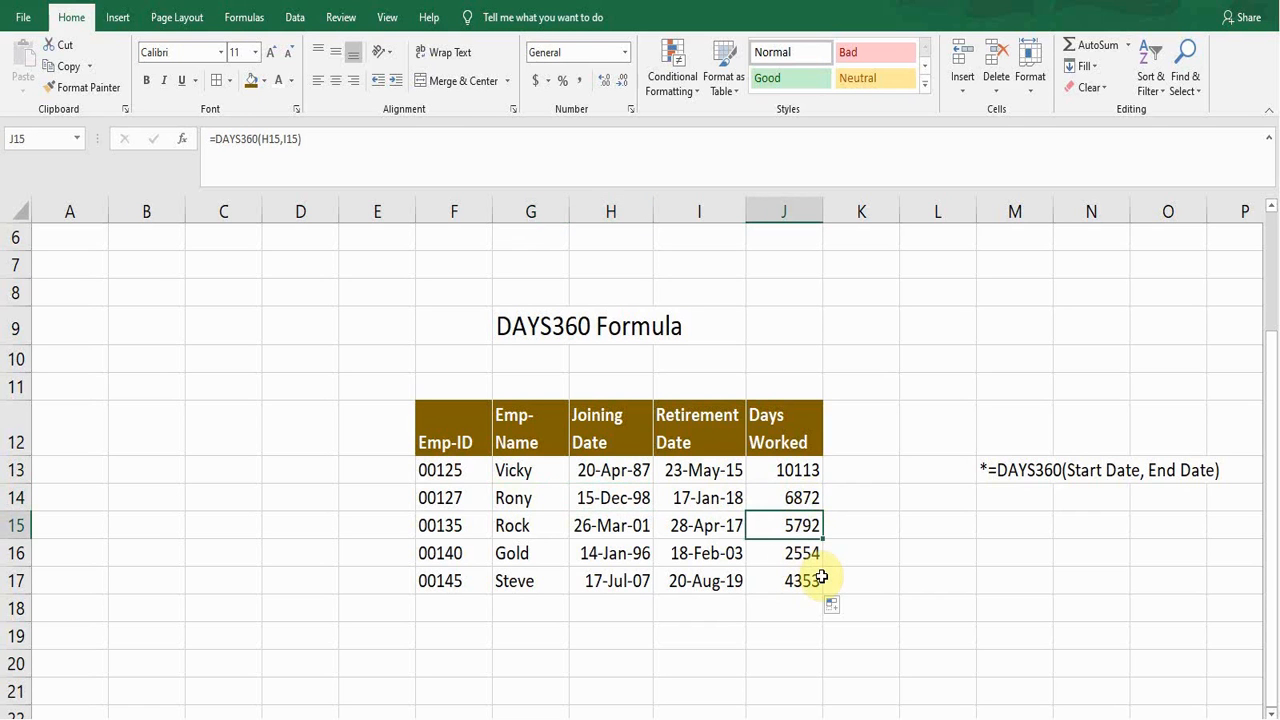
pyautogui.moveTo(715, 497)
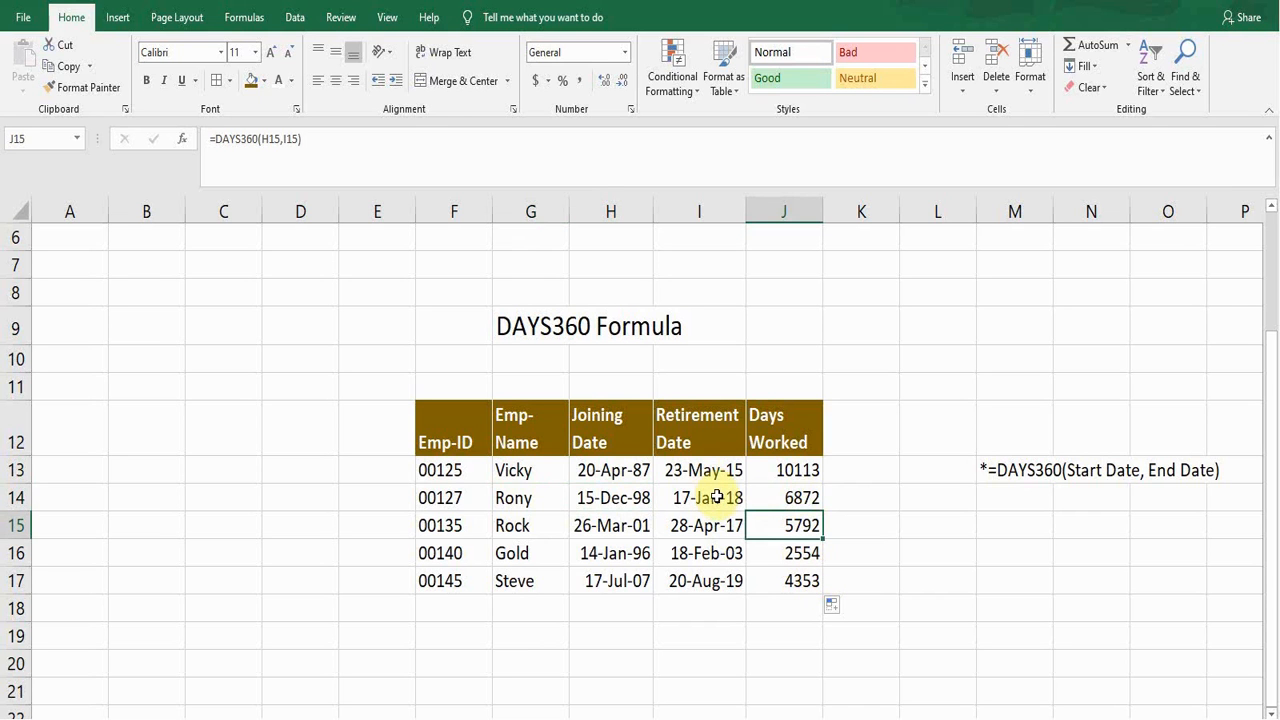
# Enter 360 in spare cell L16 and verify the value.
pyautogui.click(937, 553)
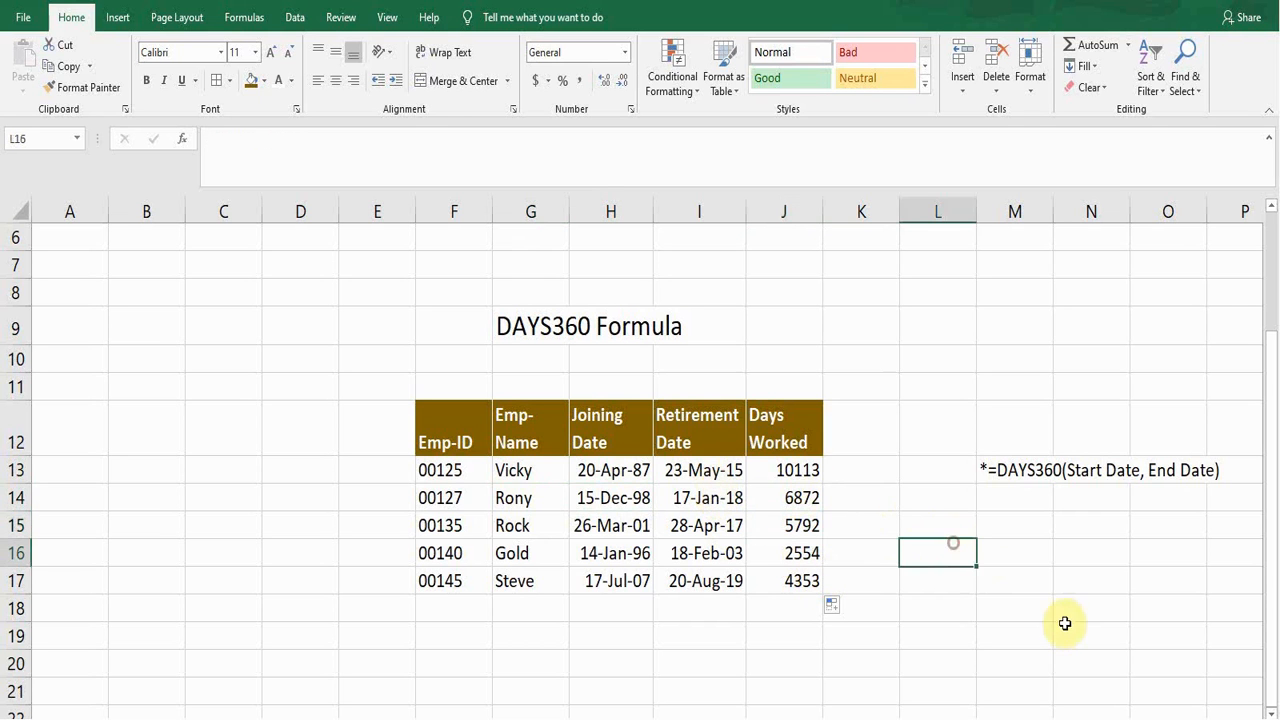
pyautogui.write('36')
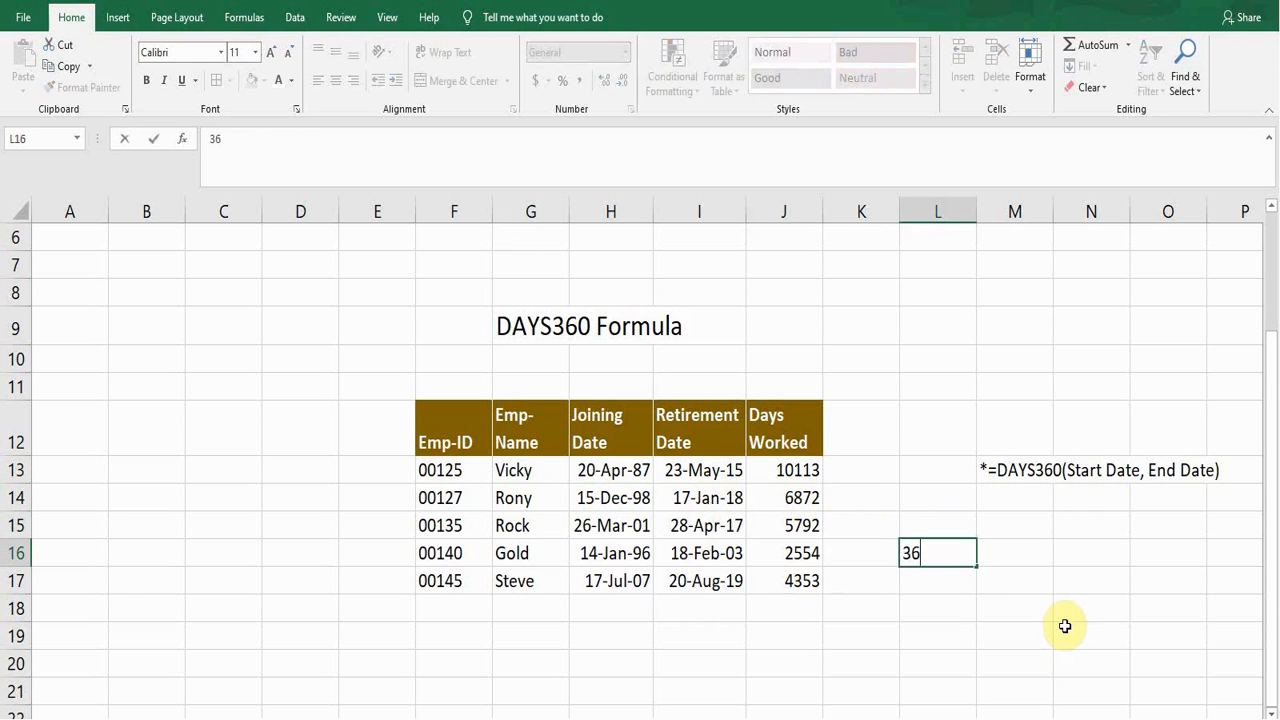
pyautogui.press('Return')
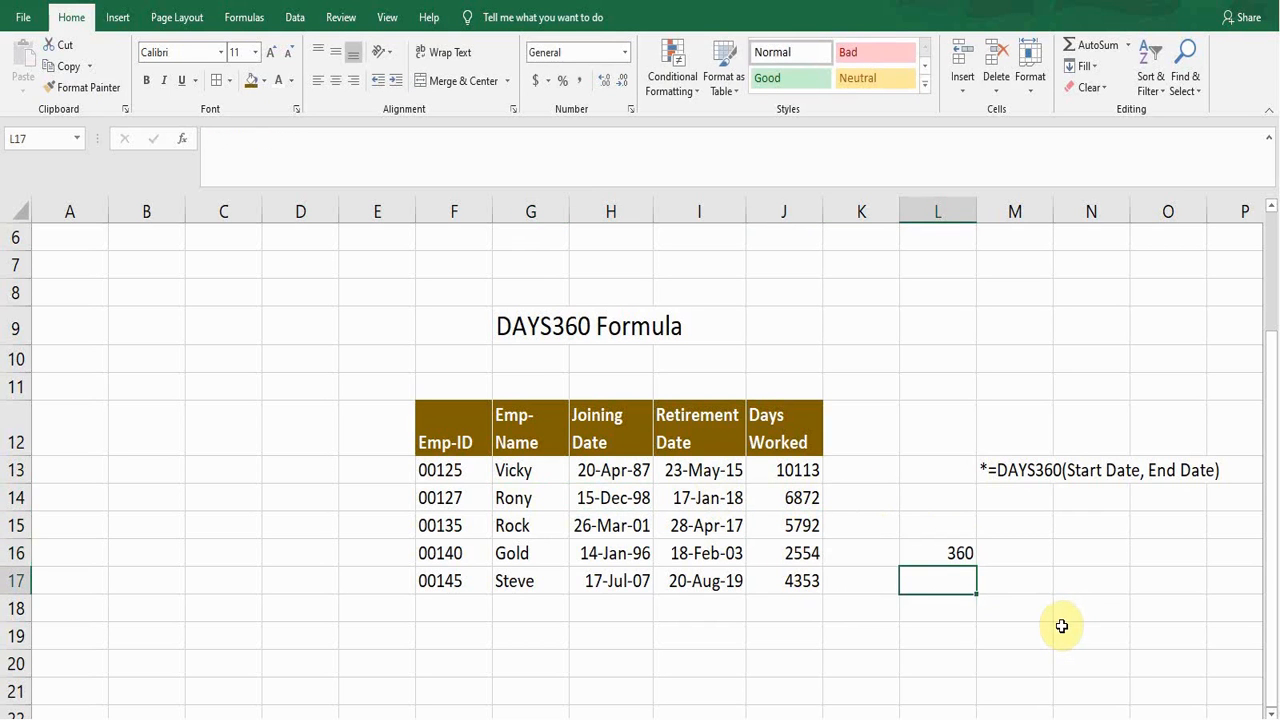
pyautogui.click(937, 553)
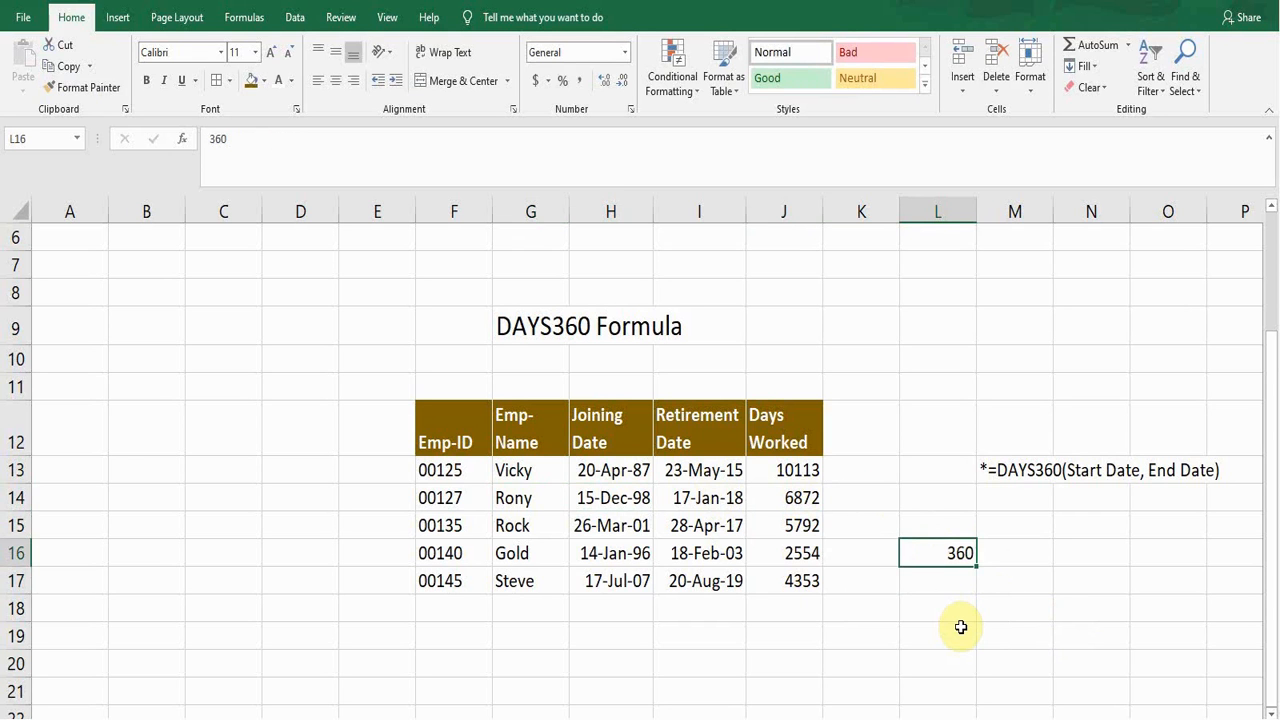
pyautogui.moveTo(939, 602)
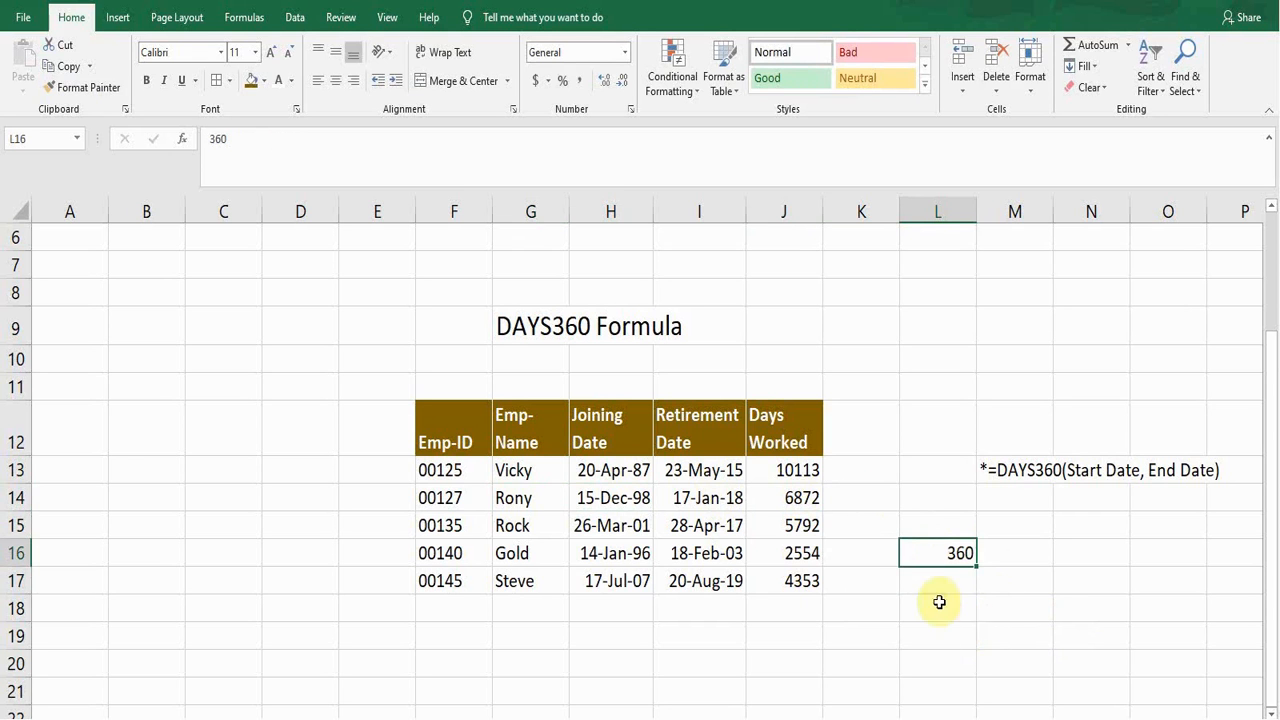
# Enter =I13-H13 in K13, showing 10260 days, and review the formula.
pyautogui.click(861, 470)
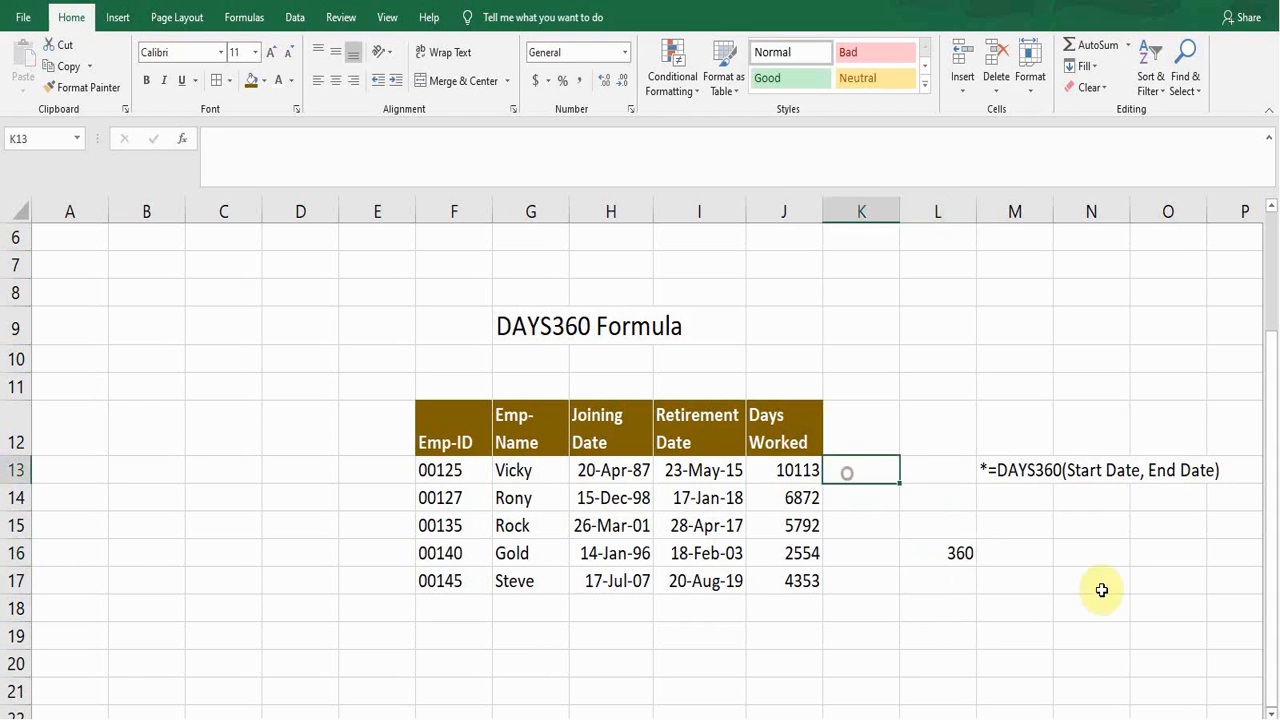
pyautogui.write('=I13')
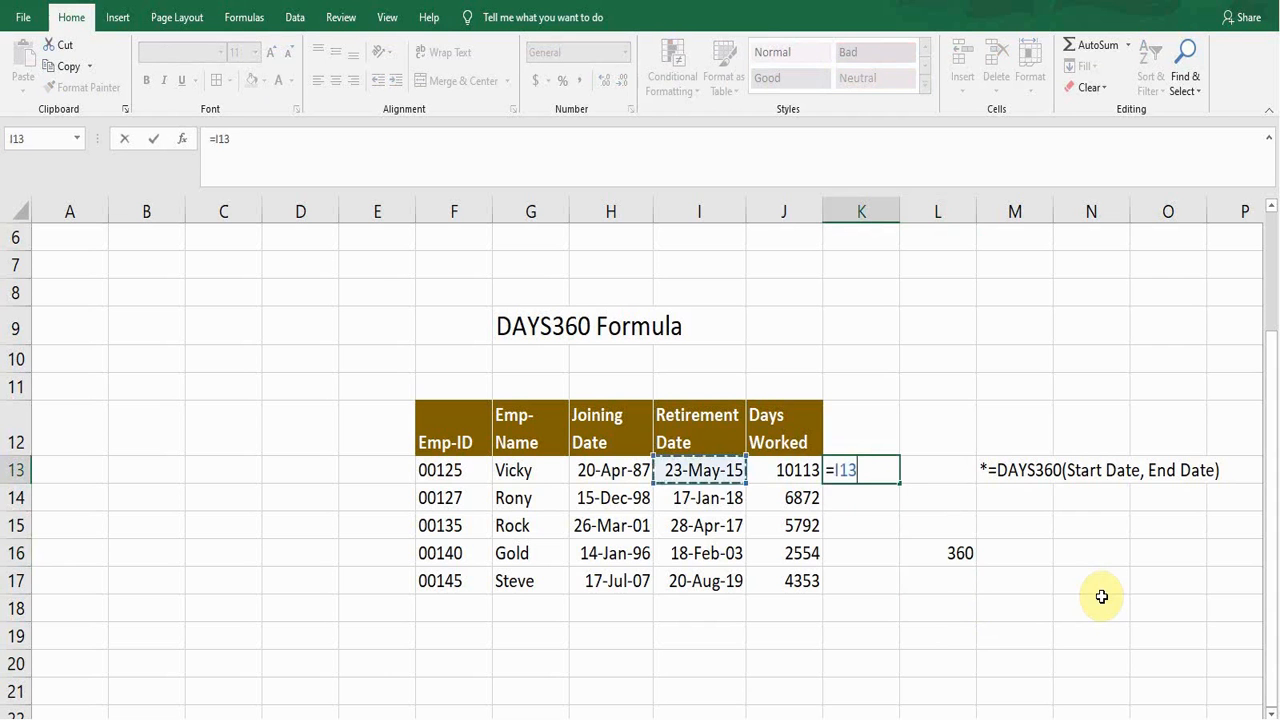
pyautogui.write('-I13')
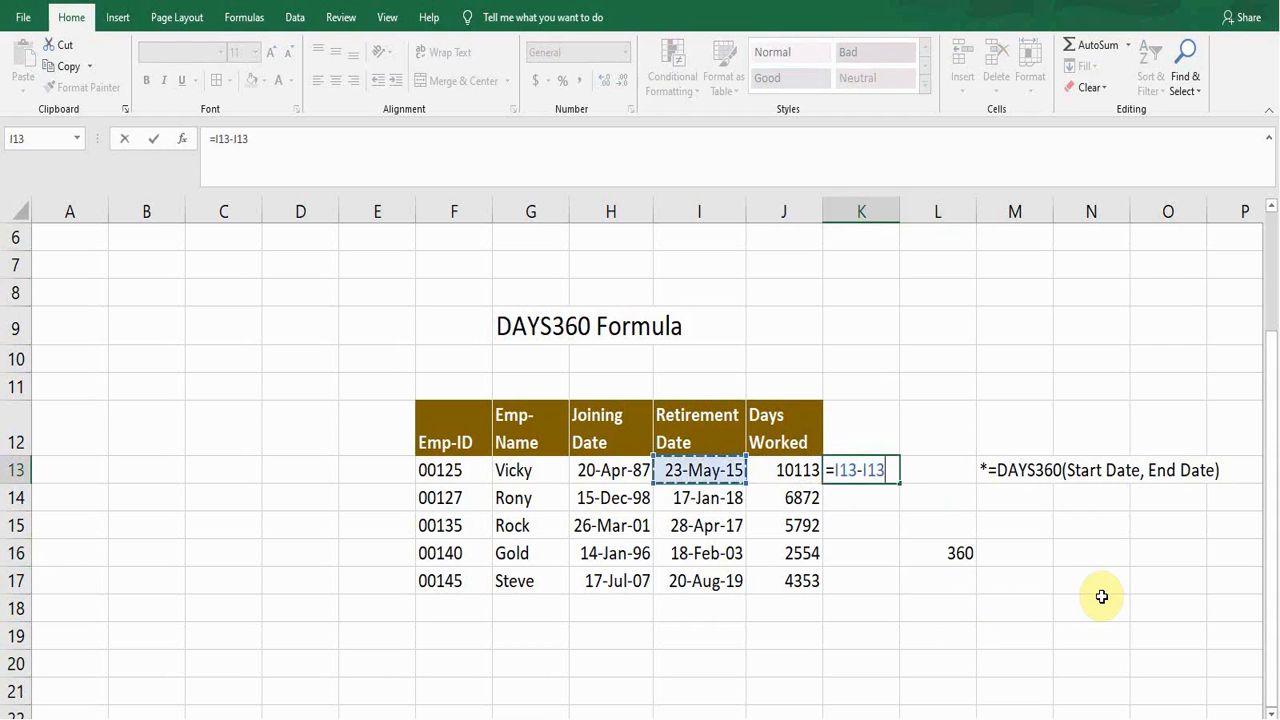
pyautogui.press('Return')
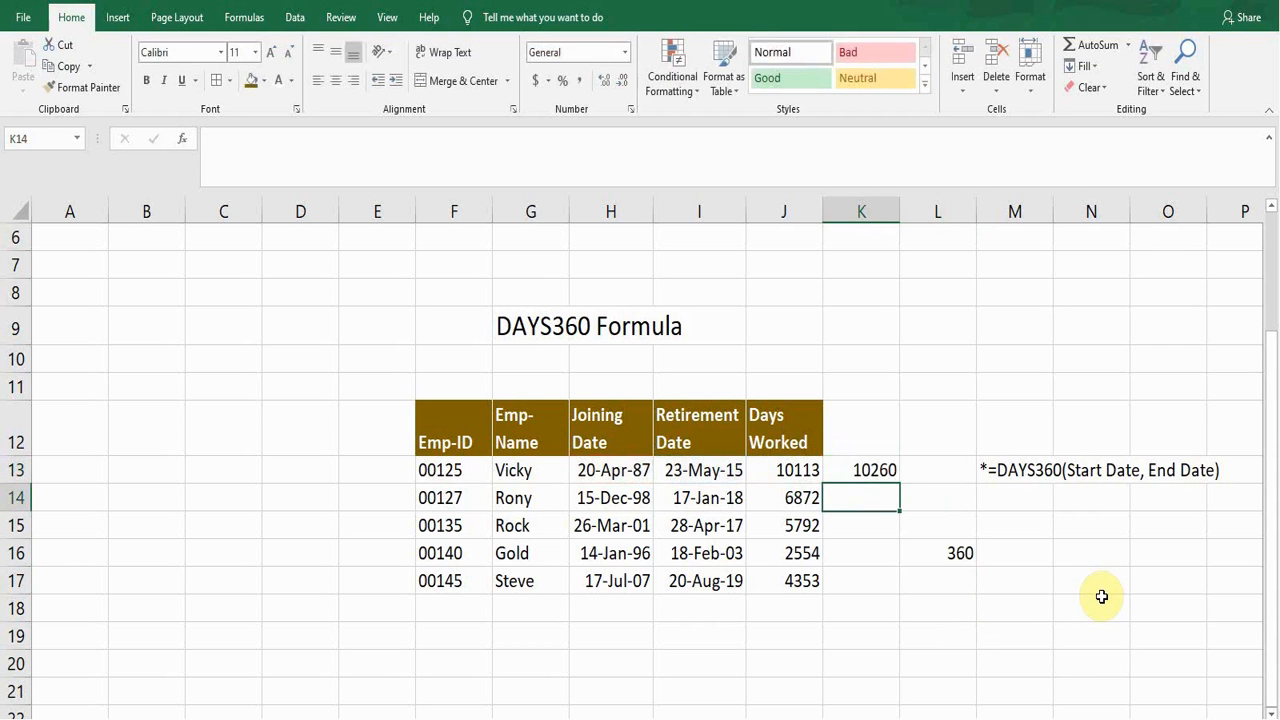
pyautogui.click(861, 470)
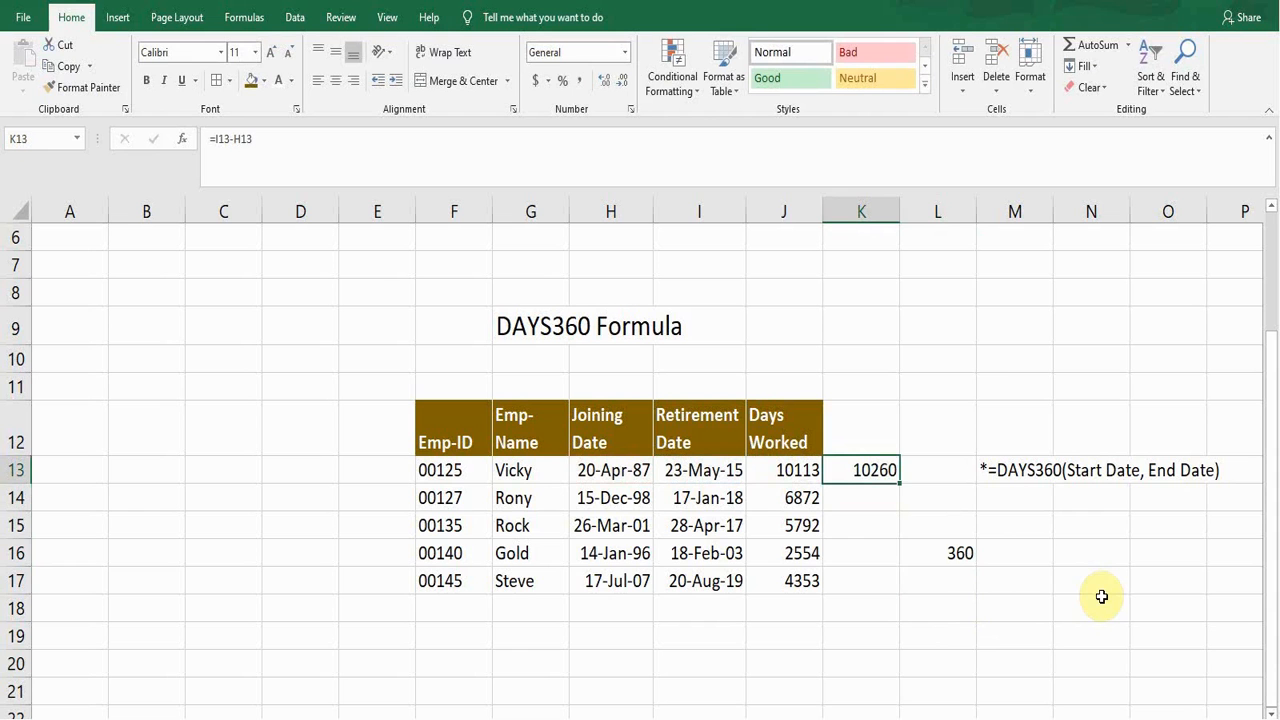
pyautogui.moveTo(900, 487)
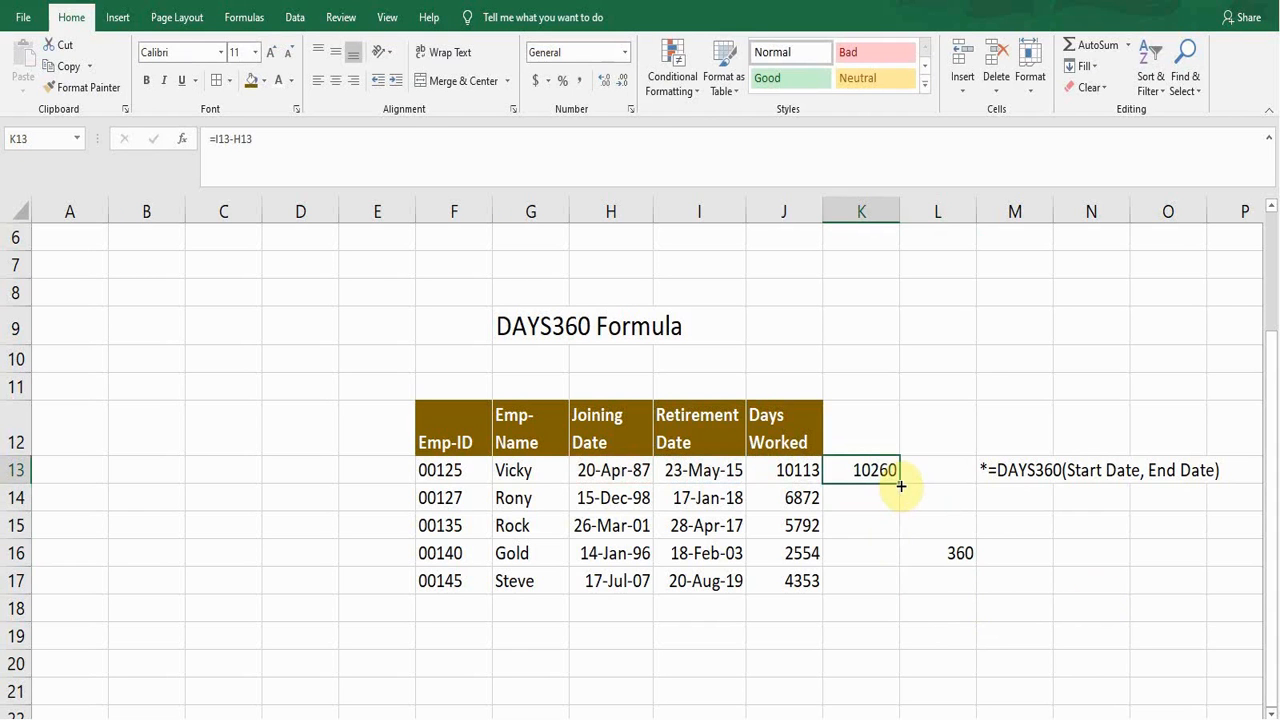
# Copy the subtraction down to K17 (6973, 5877, 2592, 4417) and compare J13 with K13.
pyautogui.moveTo(899, 469); pyautogui.dragTo(899, 580)
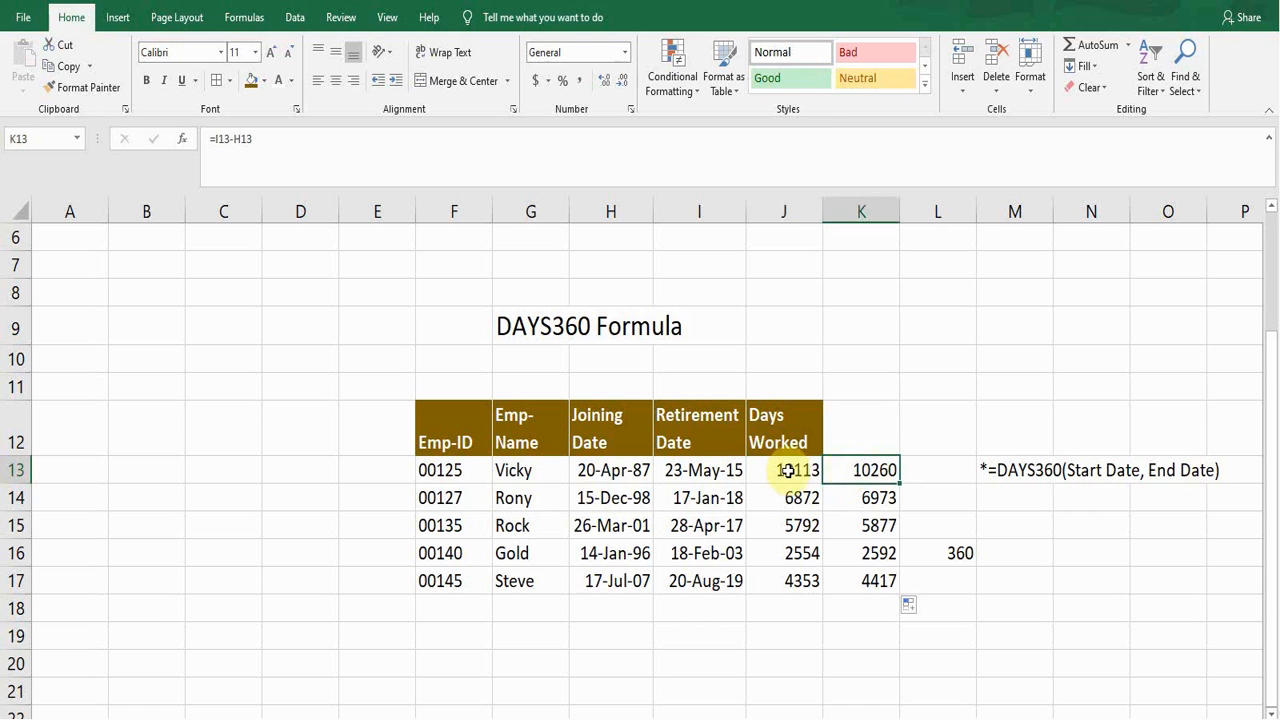
pyautogui.click(530, 470)
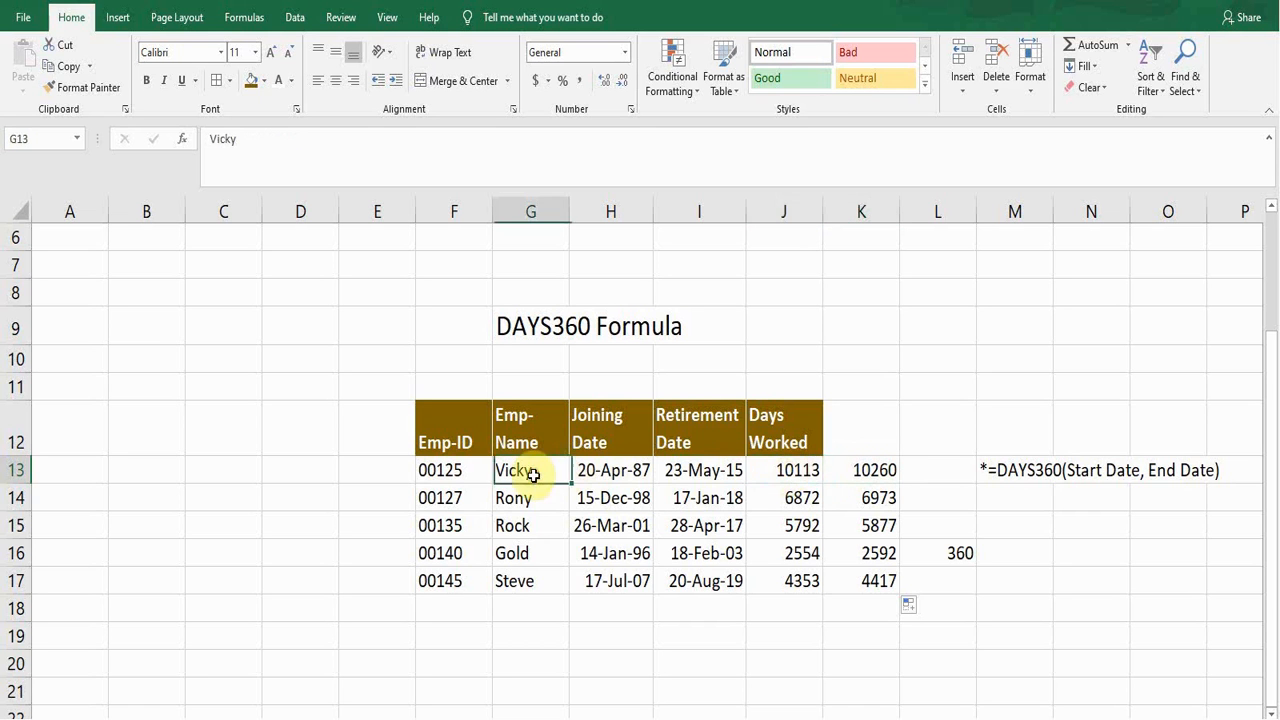
pyautogui.click(784, 470)
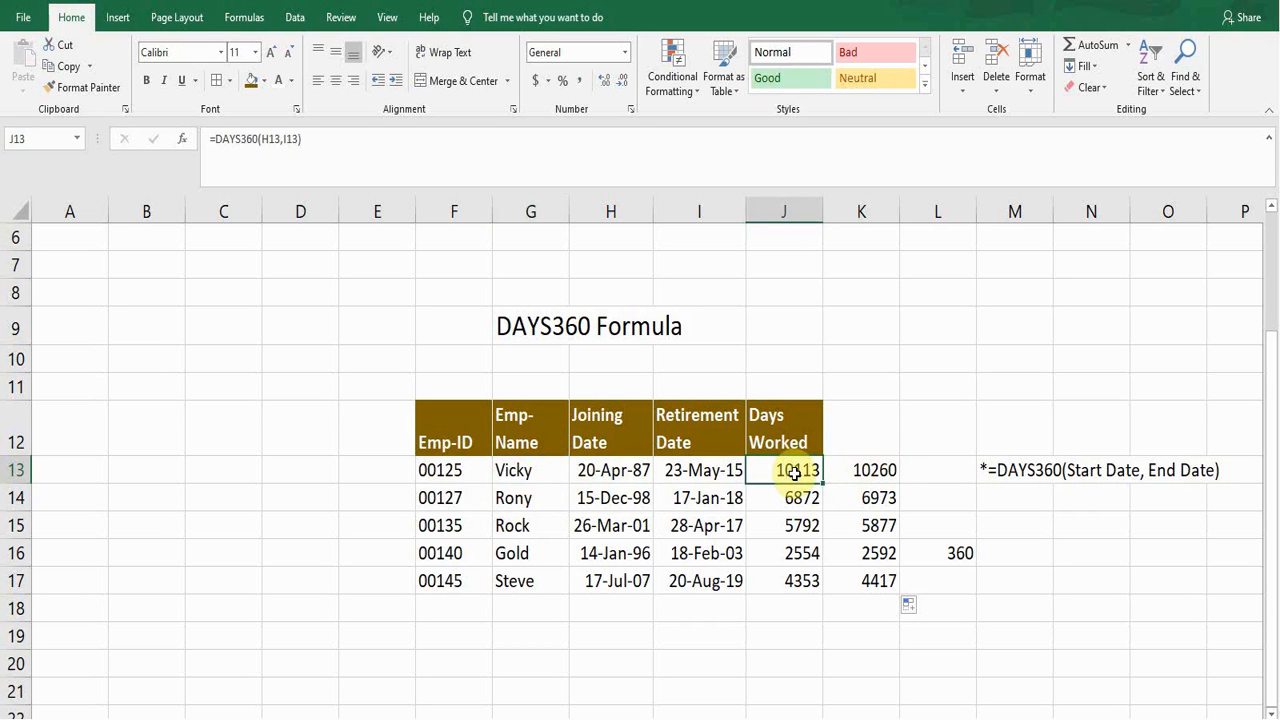
pyautogui.moveTo(548, 358)
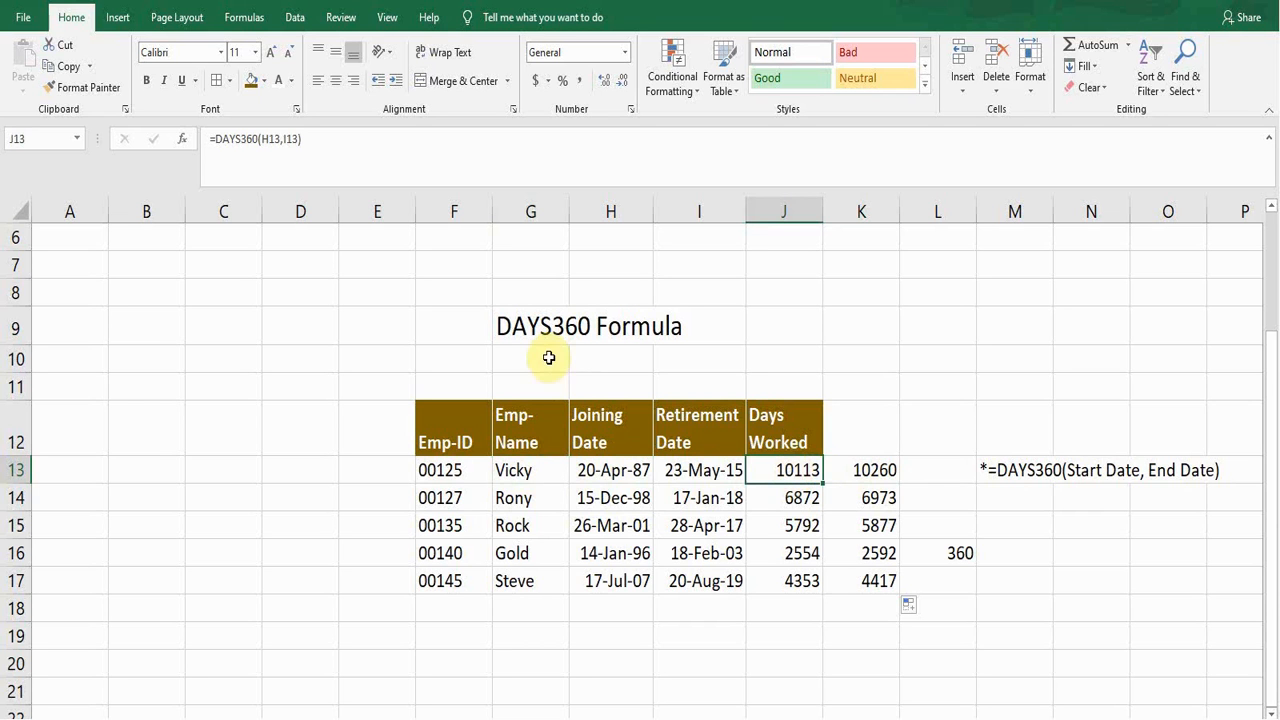
pyautogui.click(861, 470)
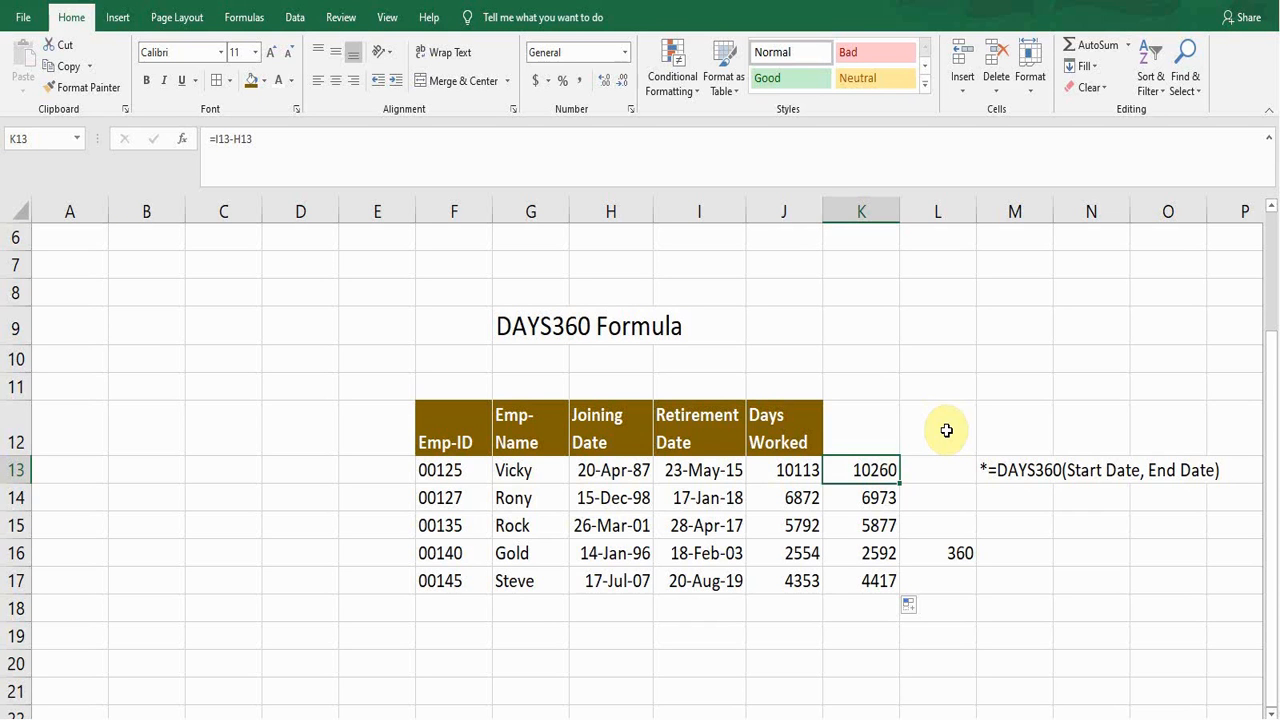
pyautogui.click(1014, 470)
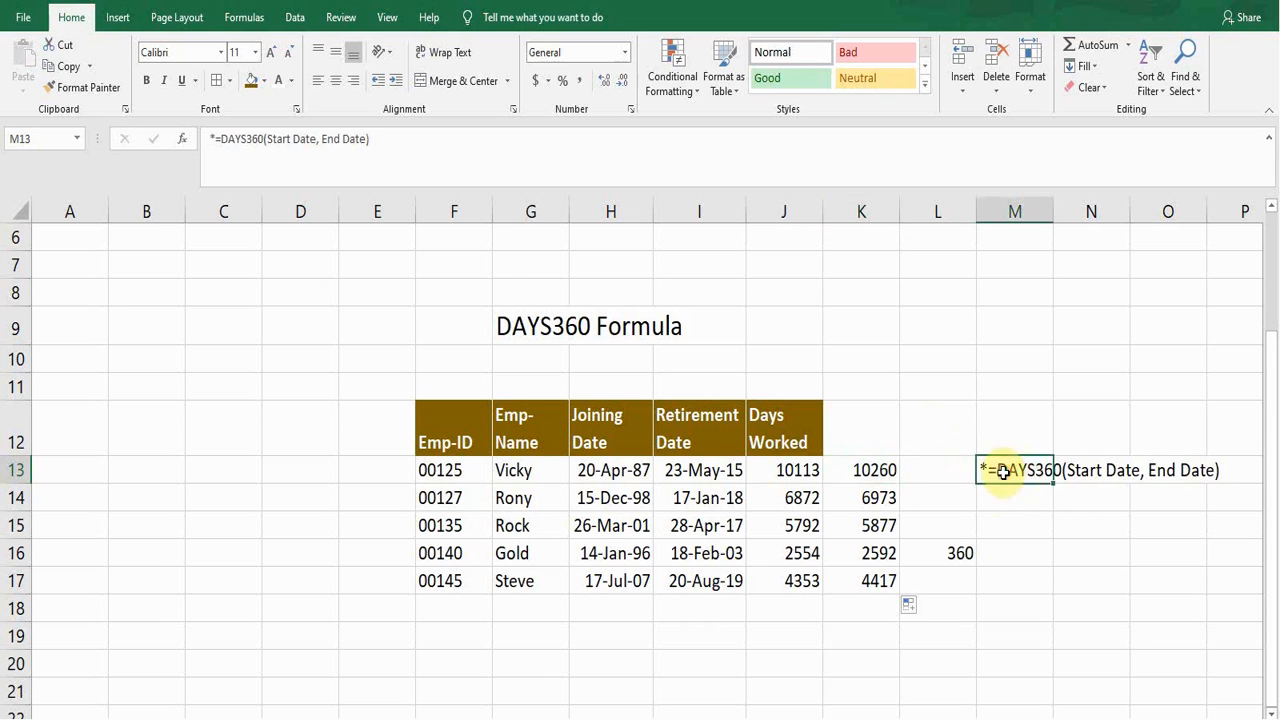
pyautogui.moveTo(1022, 504)
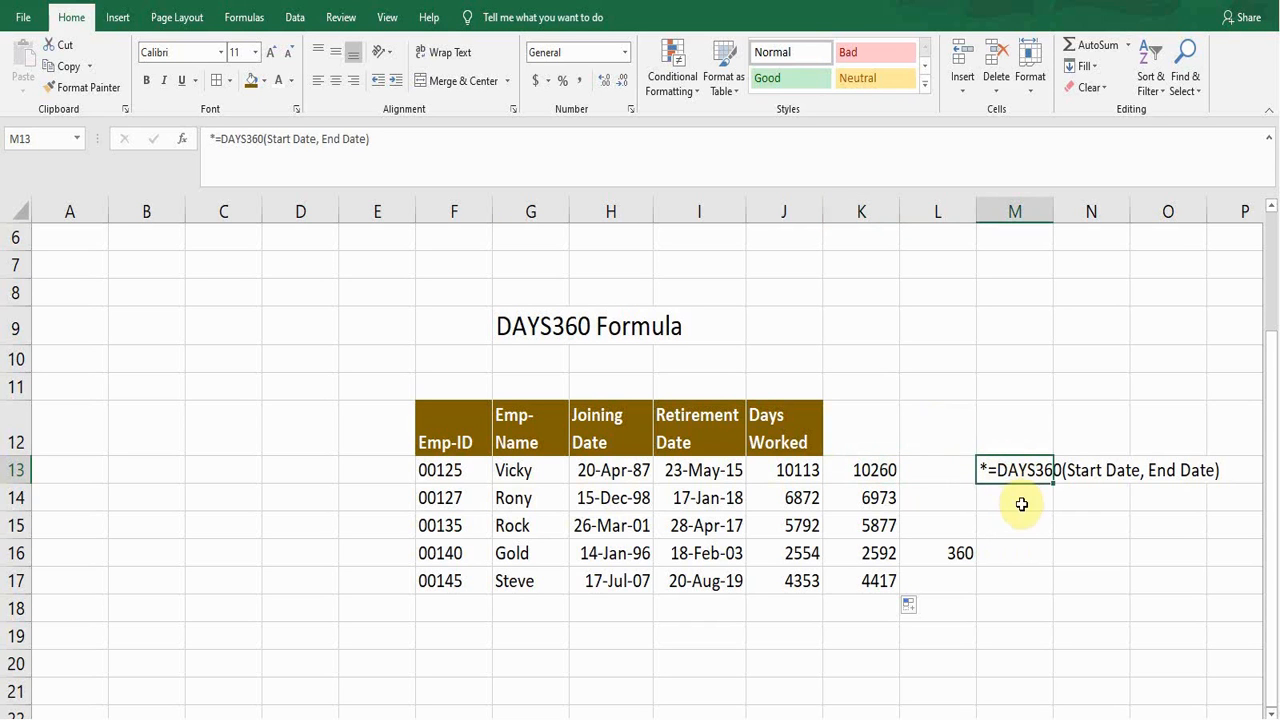
pyautogui.moveTo(1072, 483)
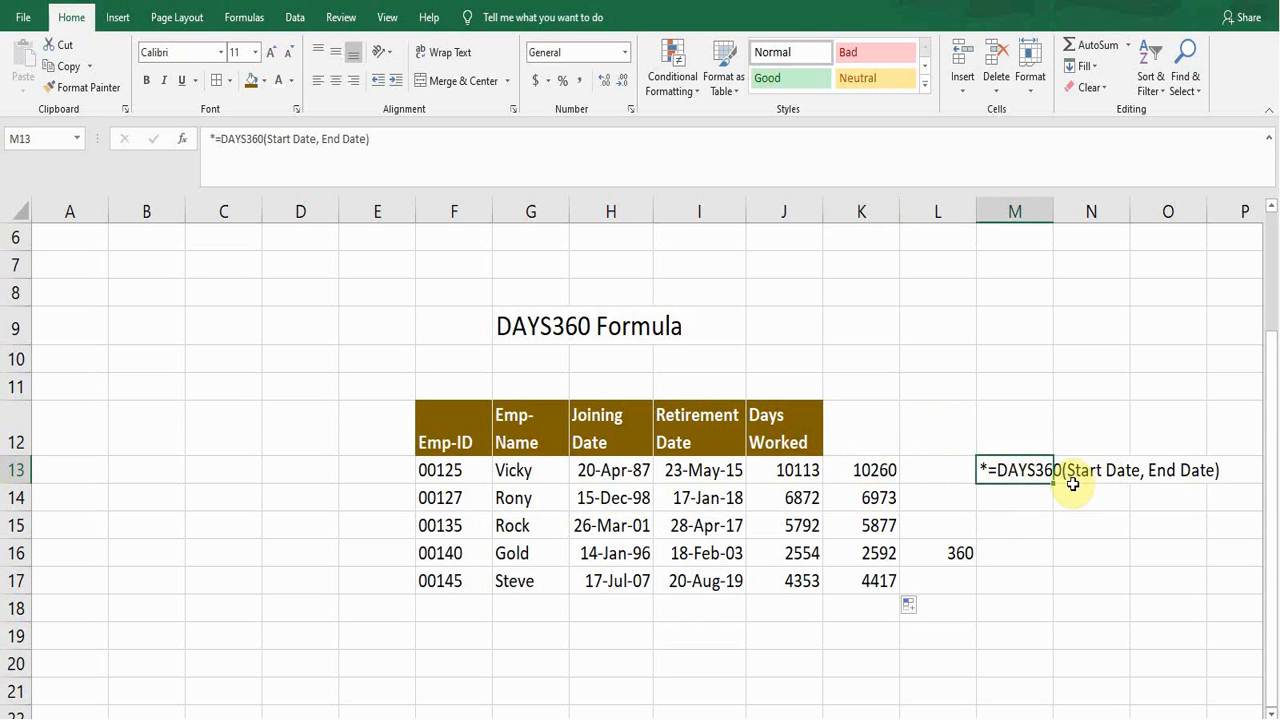
pyautogui.moveTo(1159, 492)
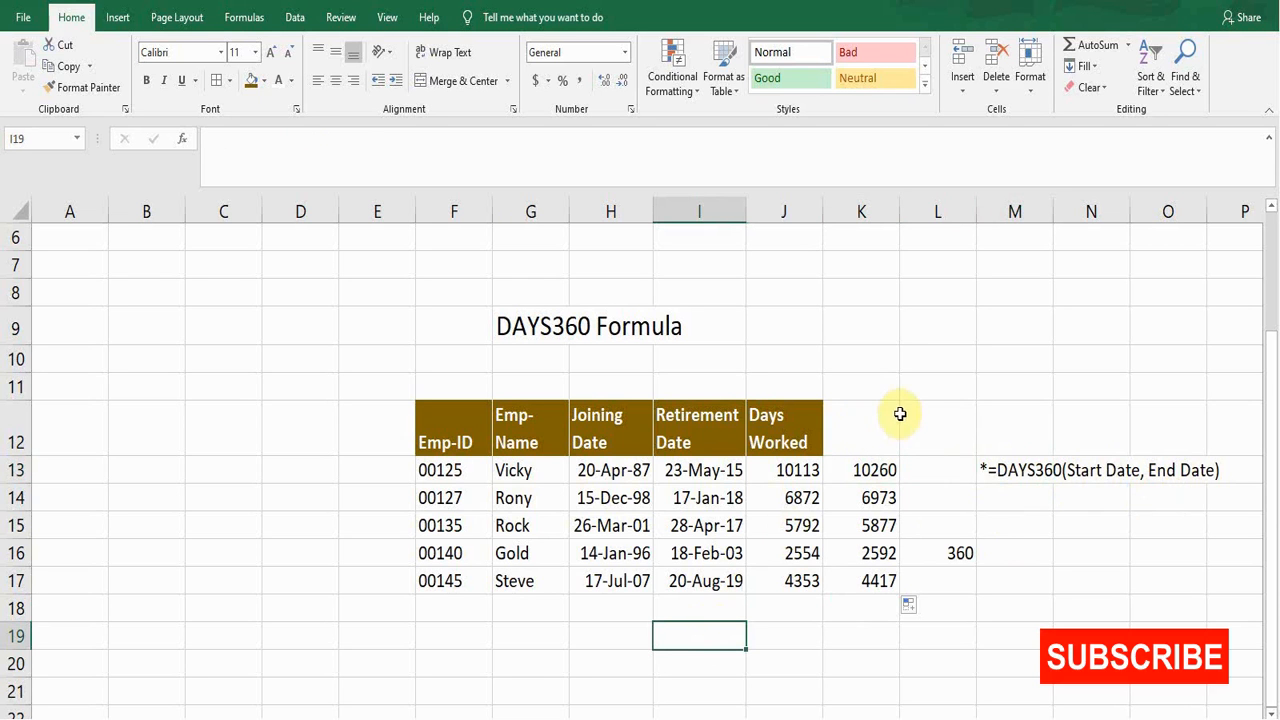
pyautogui.moveTo(894, 356)
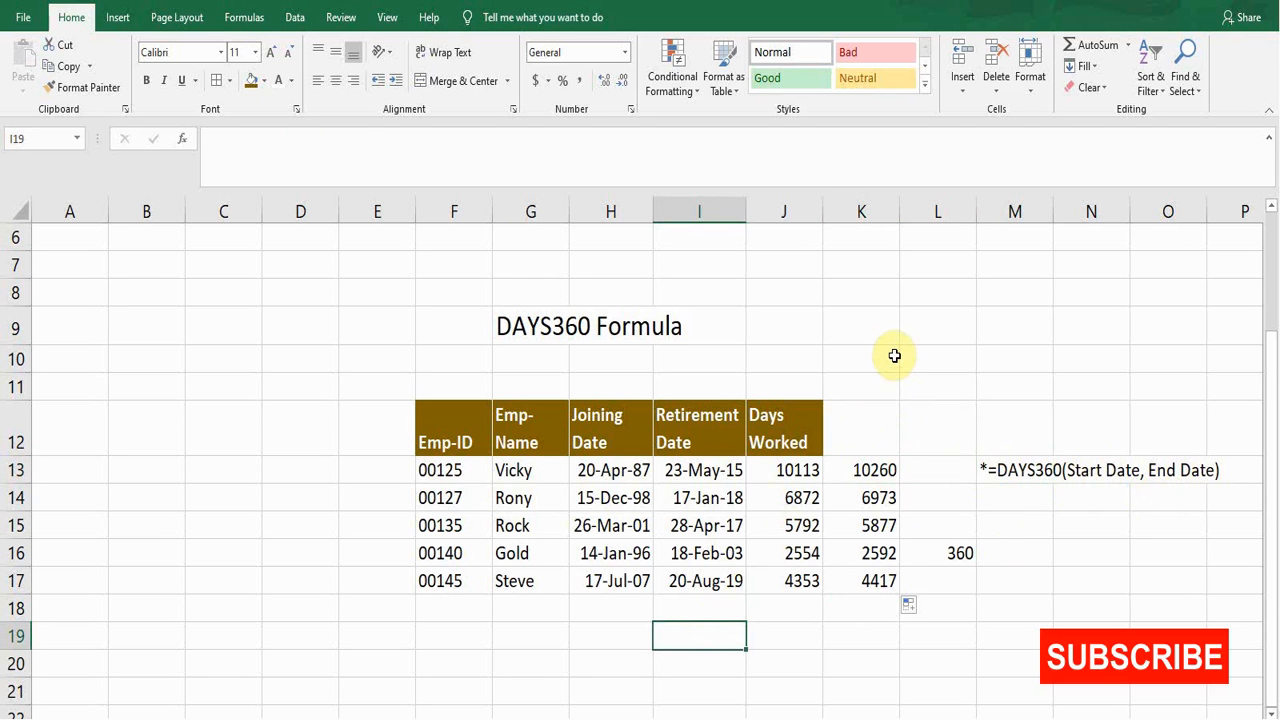